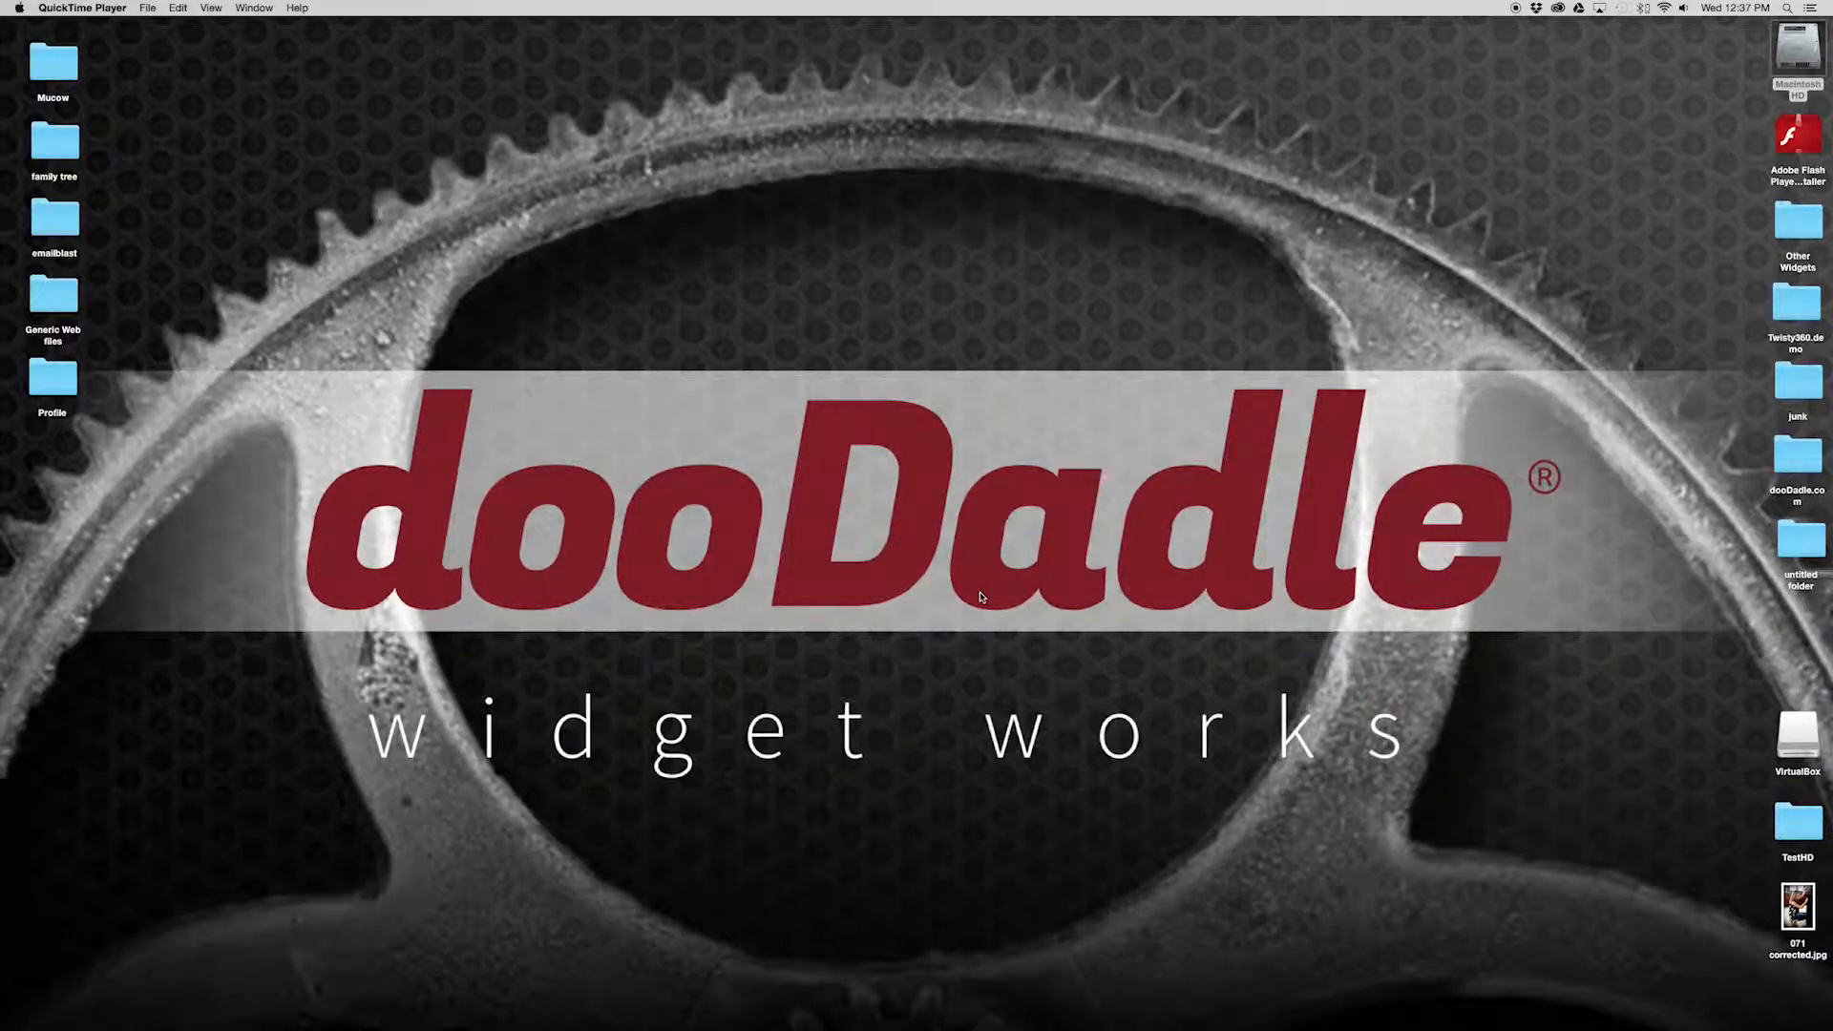
mouse_move(1176, 728)
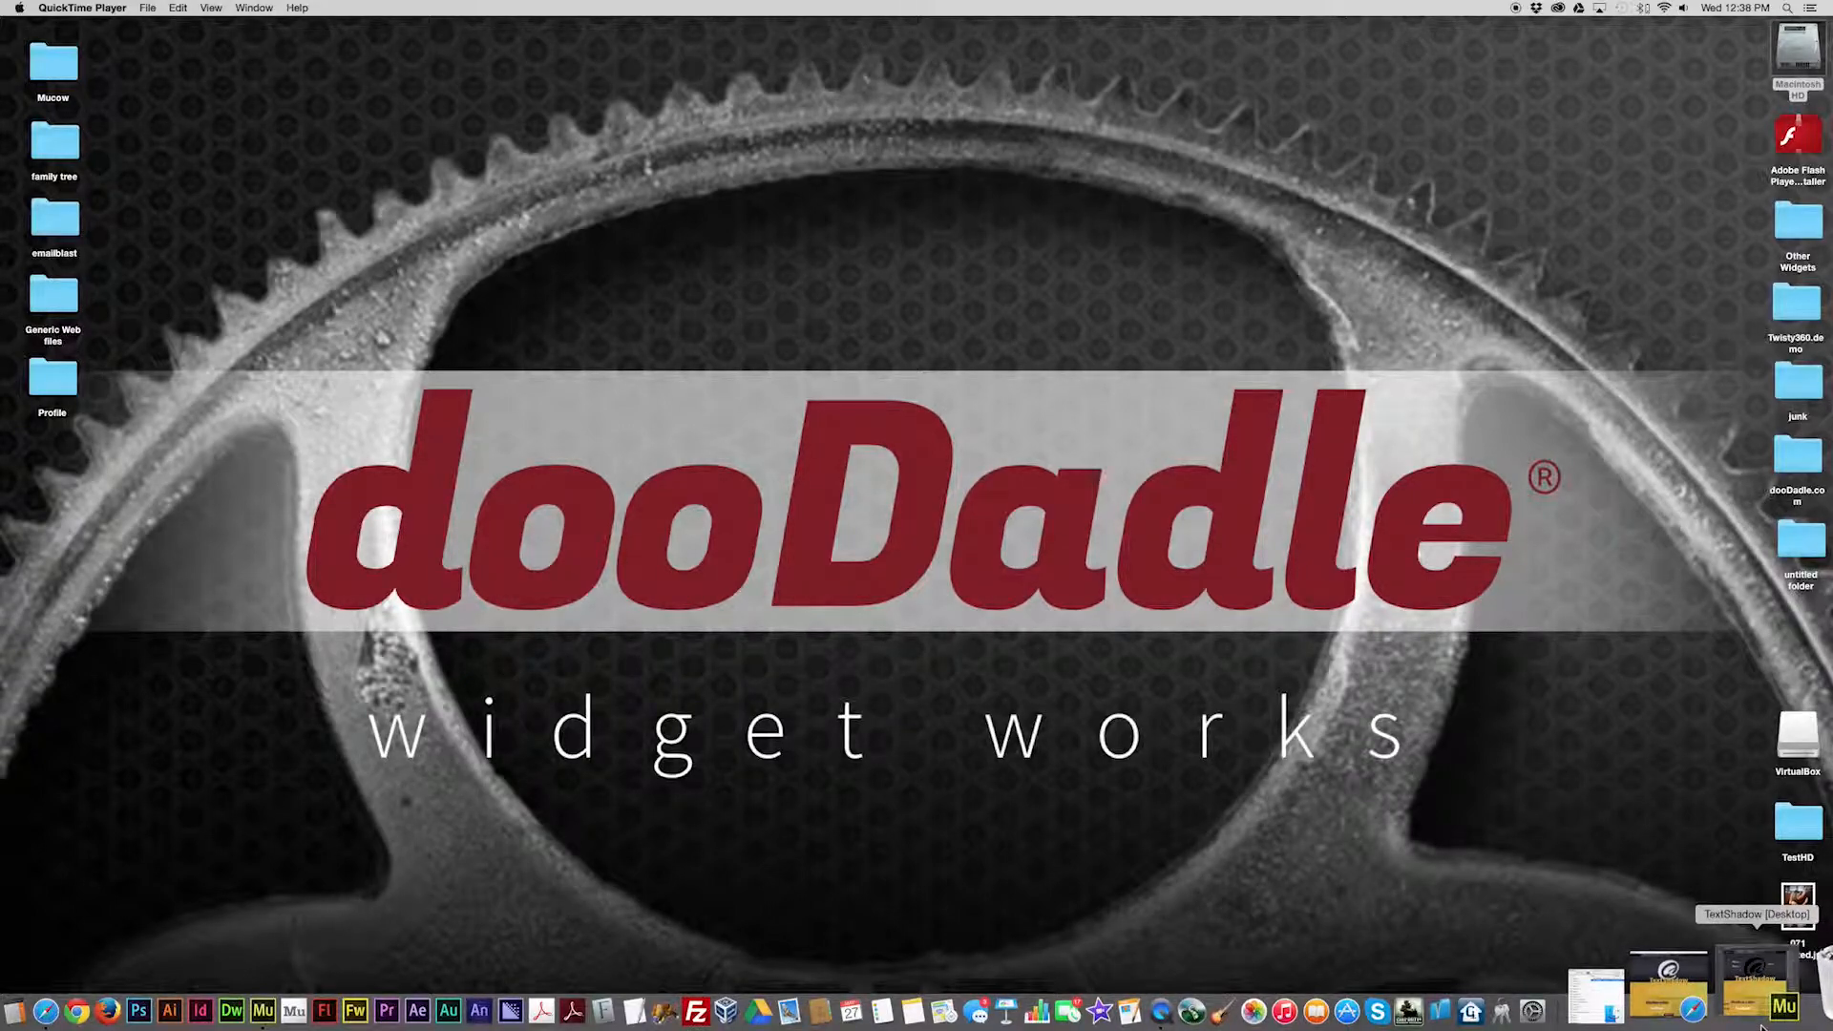
Bring the Muse window with the TextShadow page to the front from the Dock
click(1787, 1010)
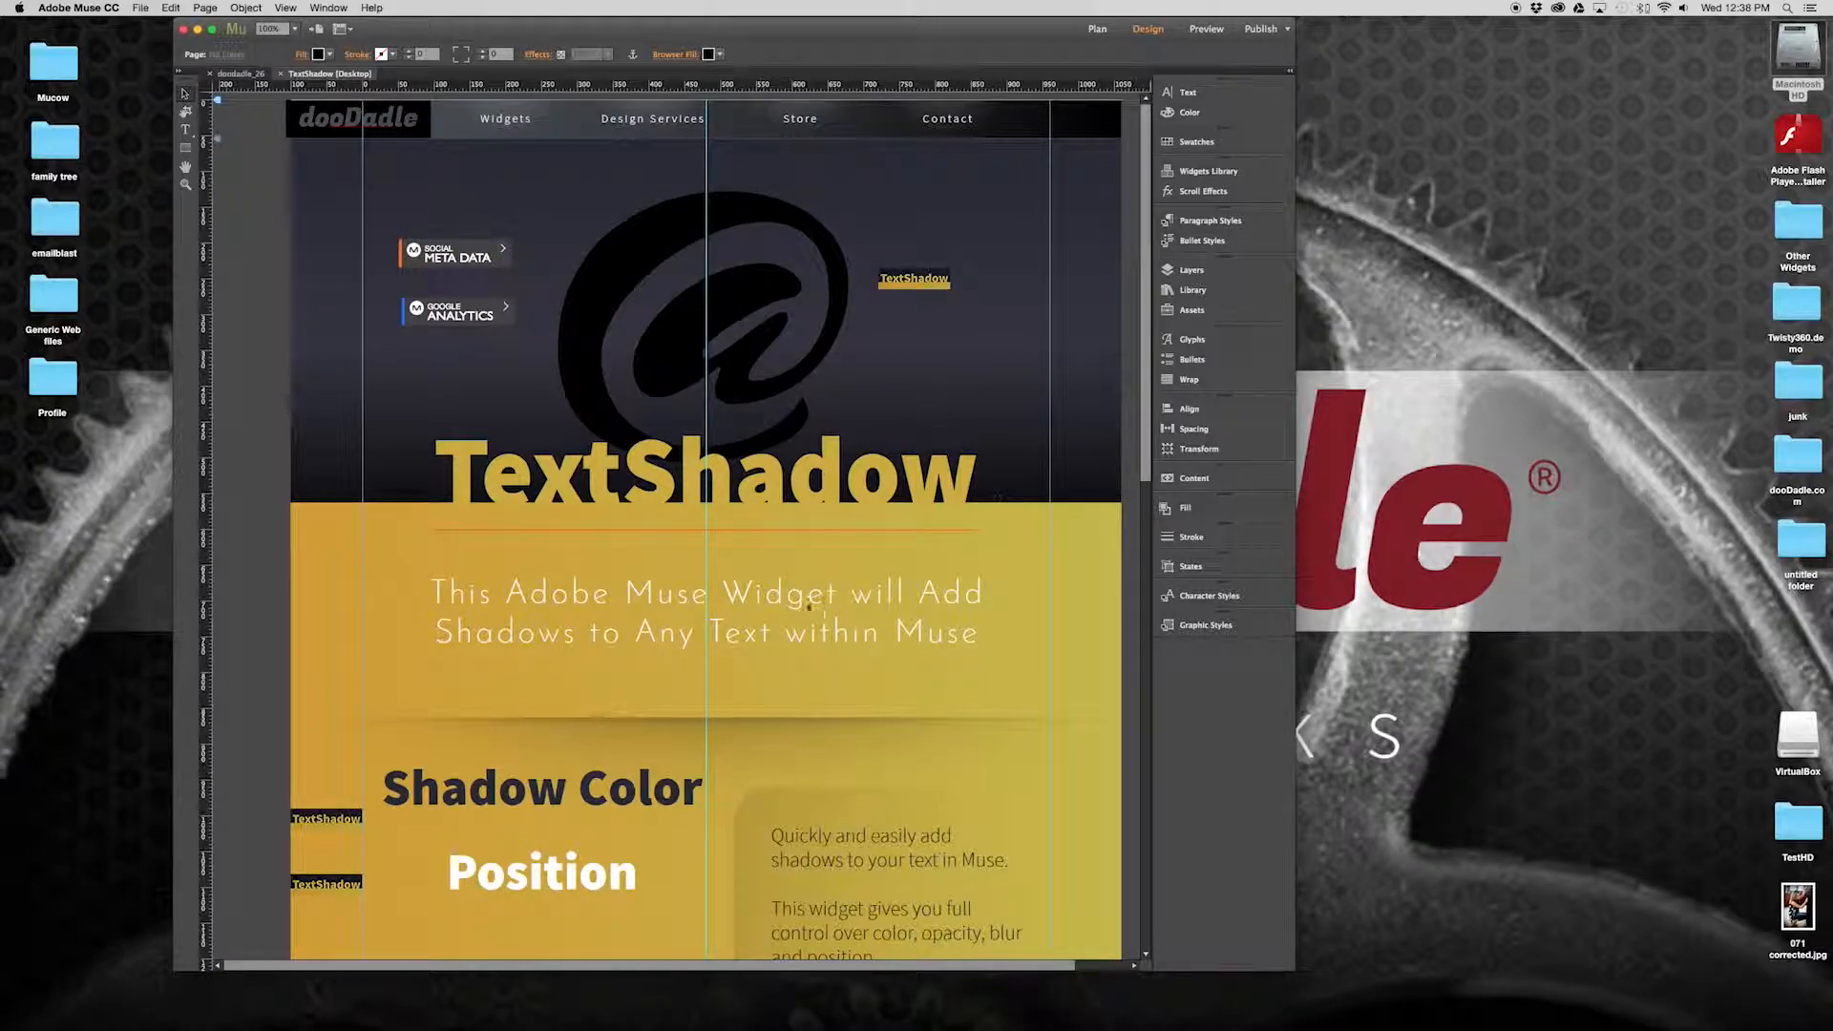
Select the TextShadow headline and locate the TextShadow widget in the Library
click(706, 474)
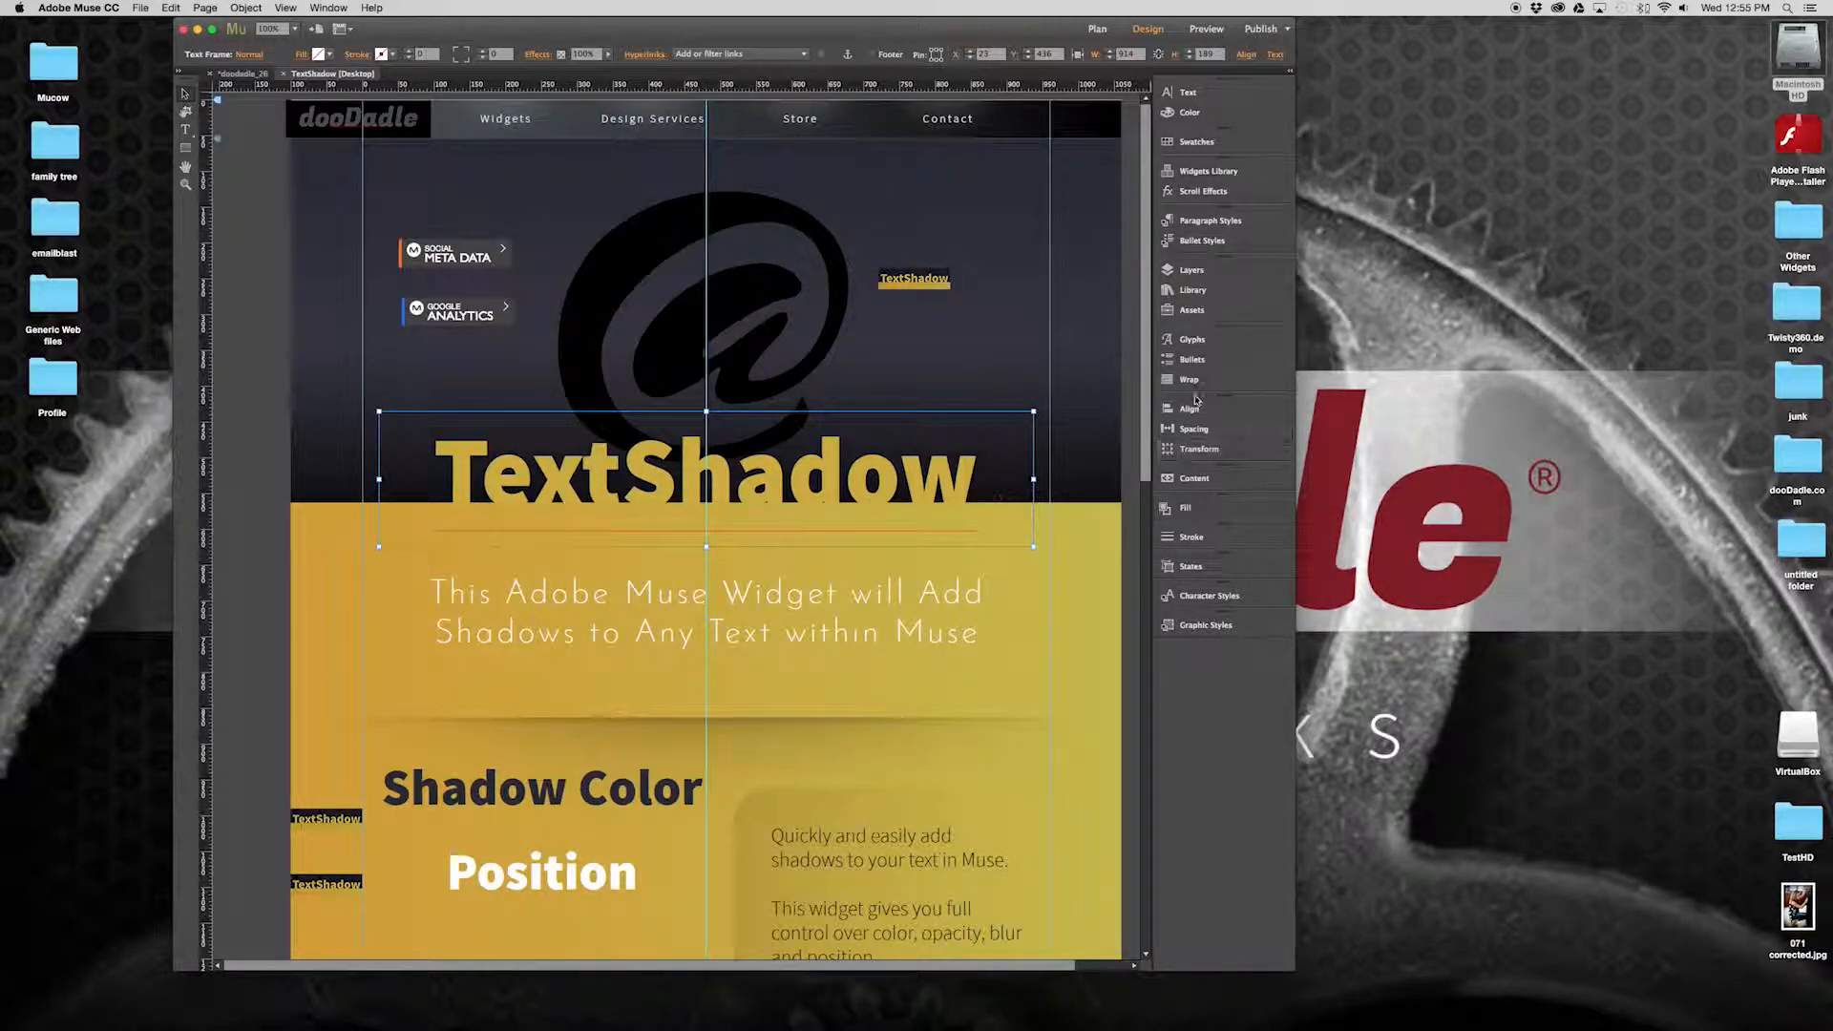
click(1194, 289)
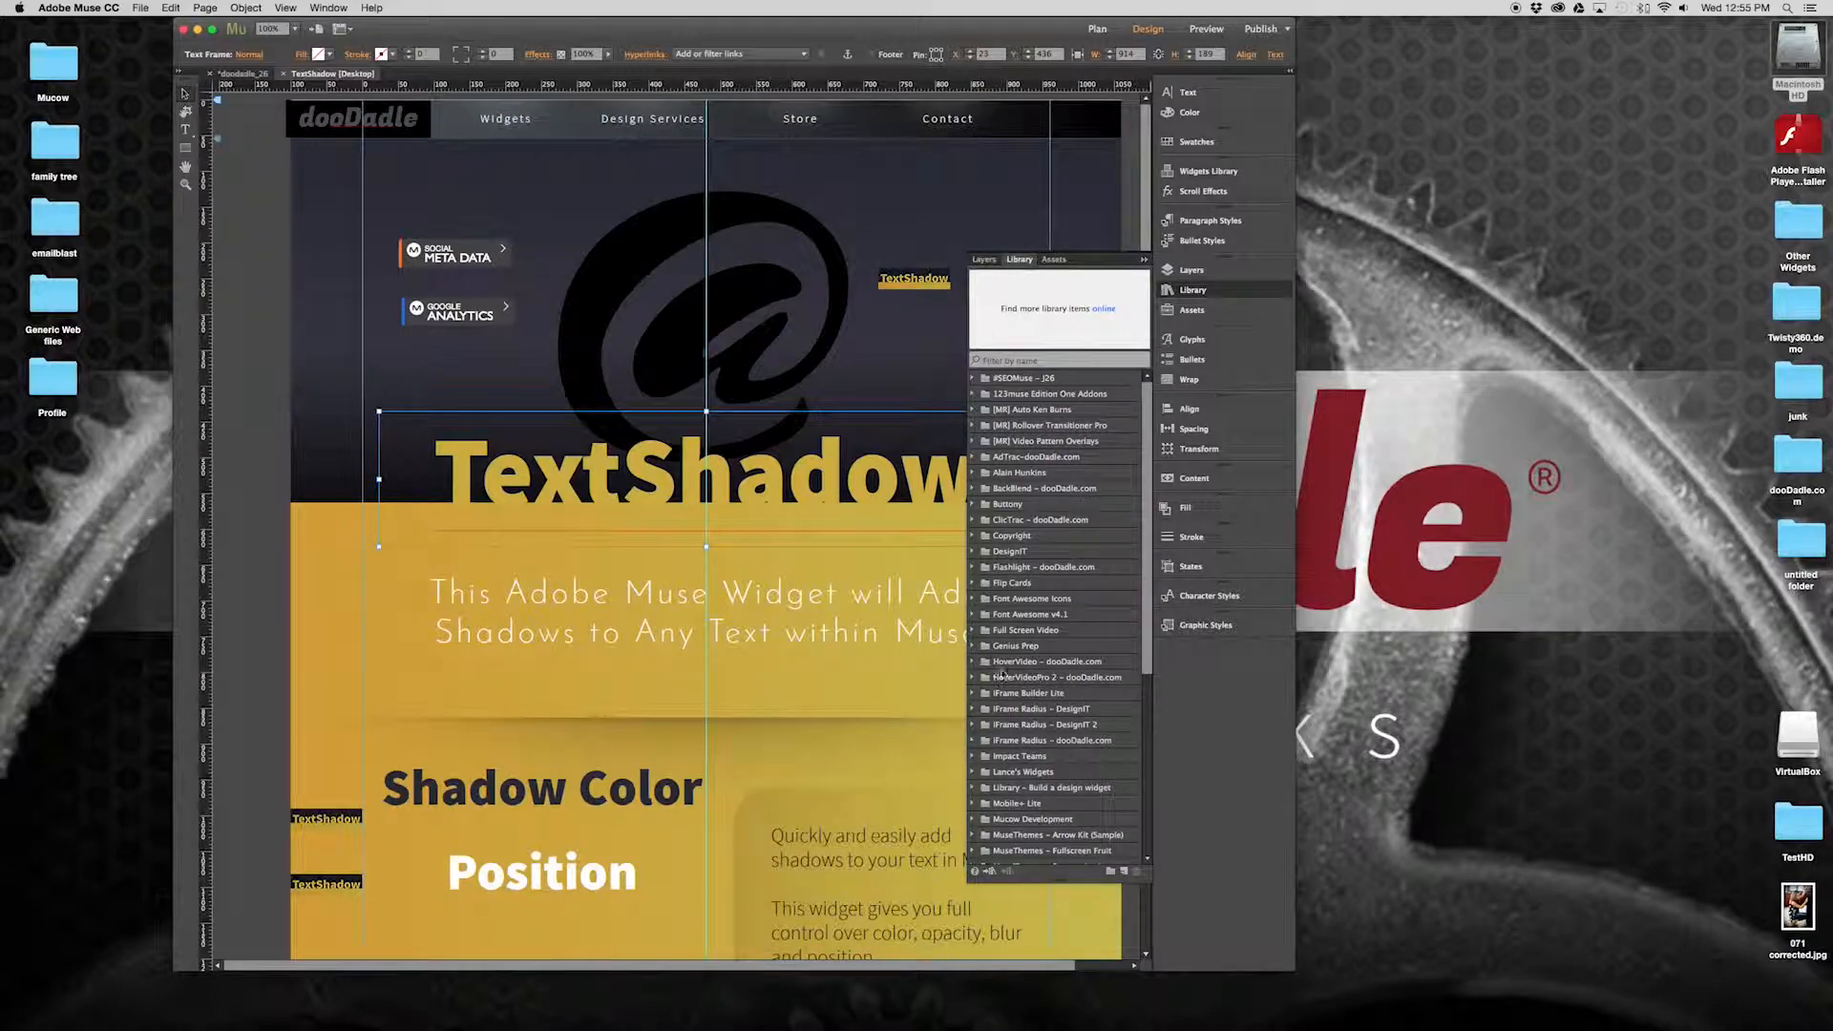
scroll(down, 3)
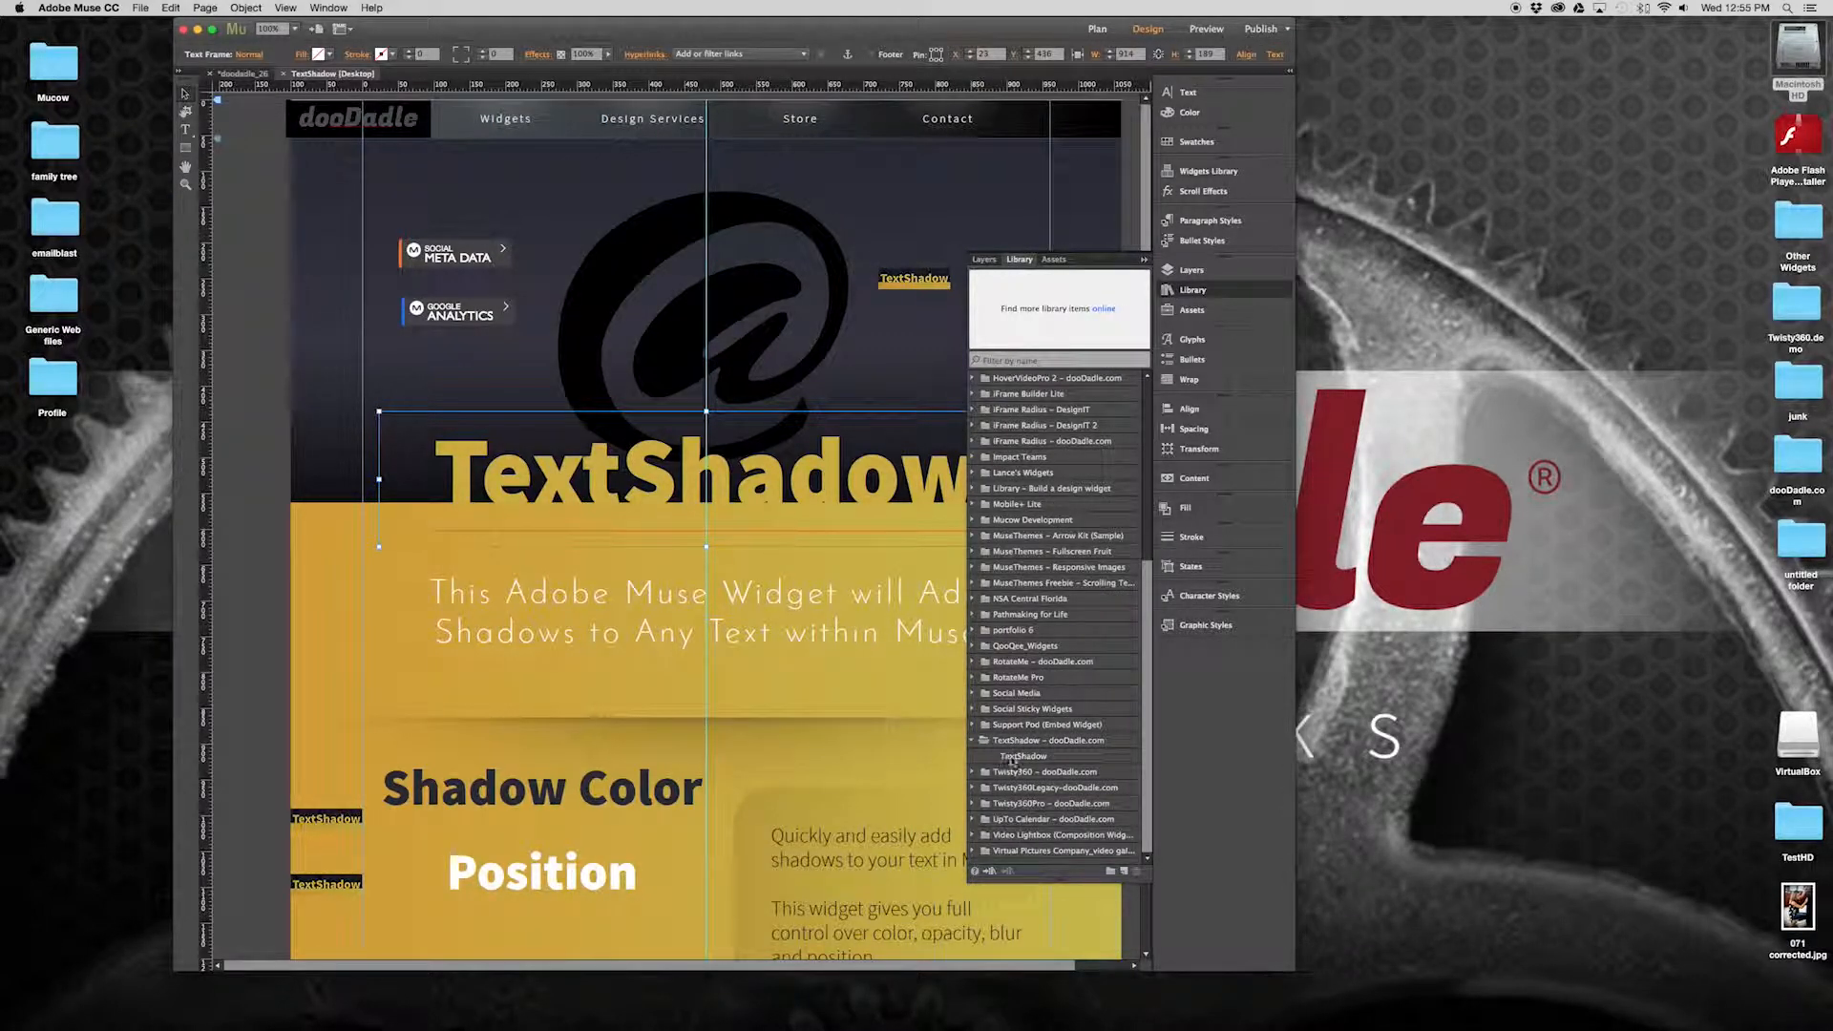
click(1024, 757)
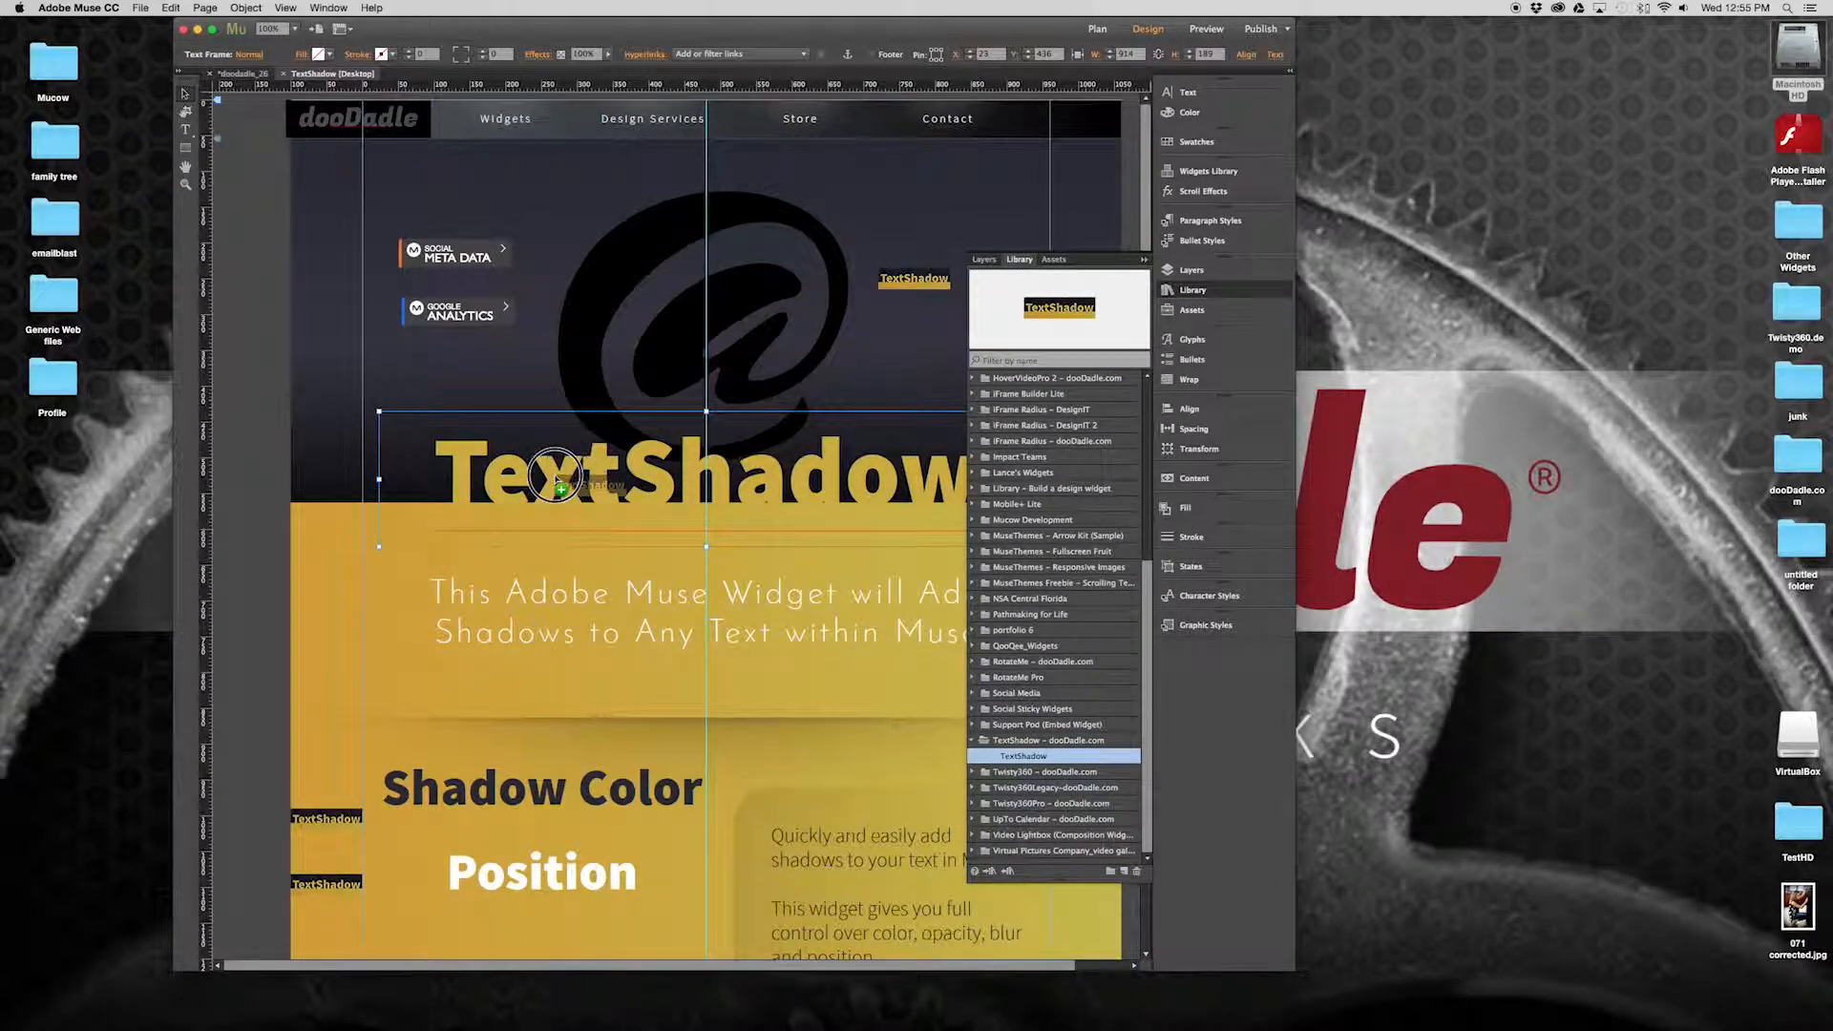
Drag the TextShadow widget onto the page just above the headline, then reselect the headline
drag(556, 474, 384, 391)
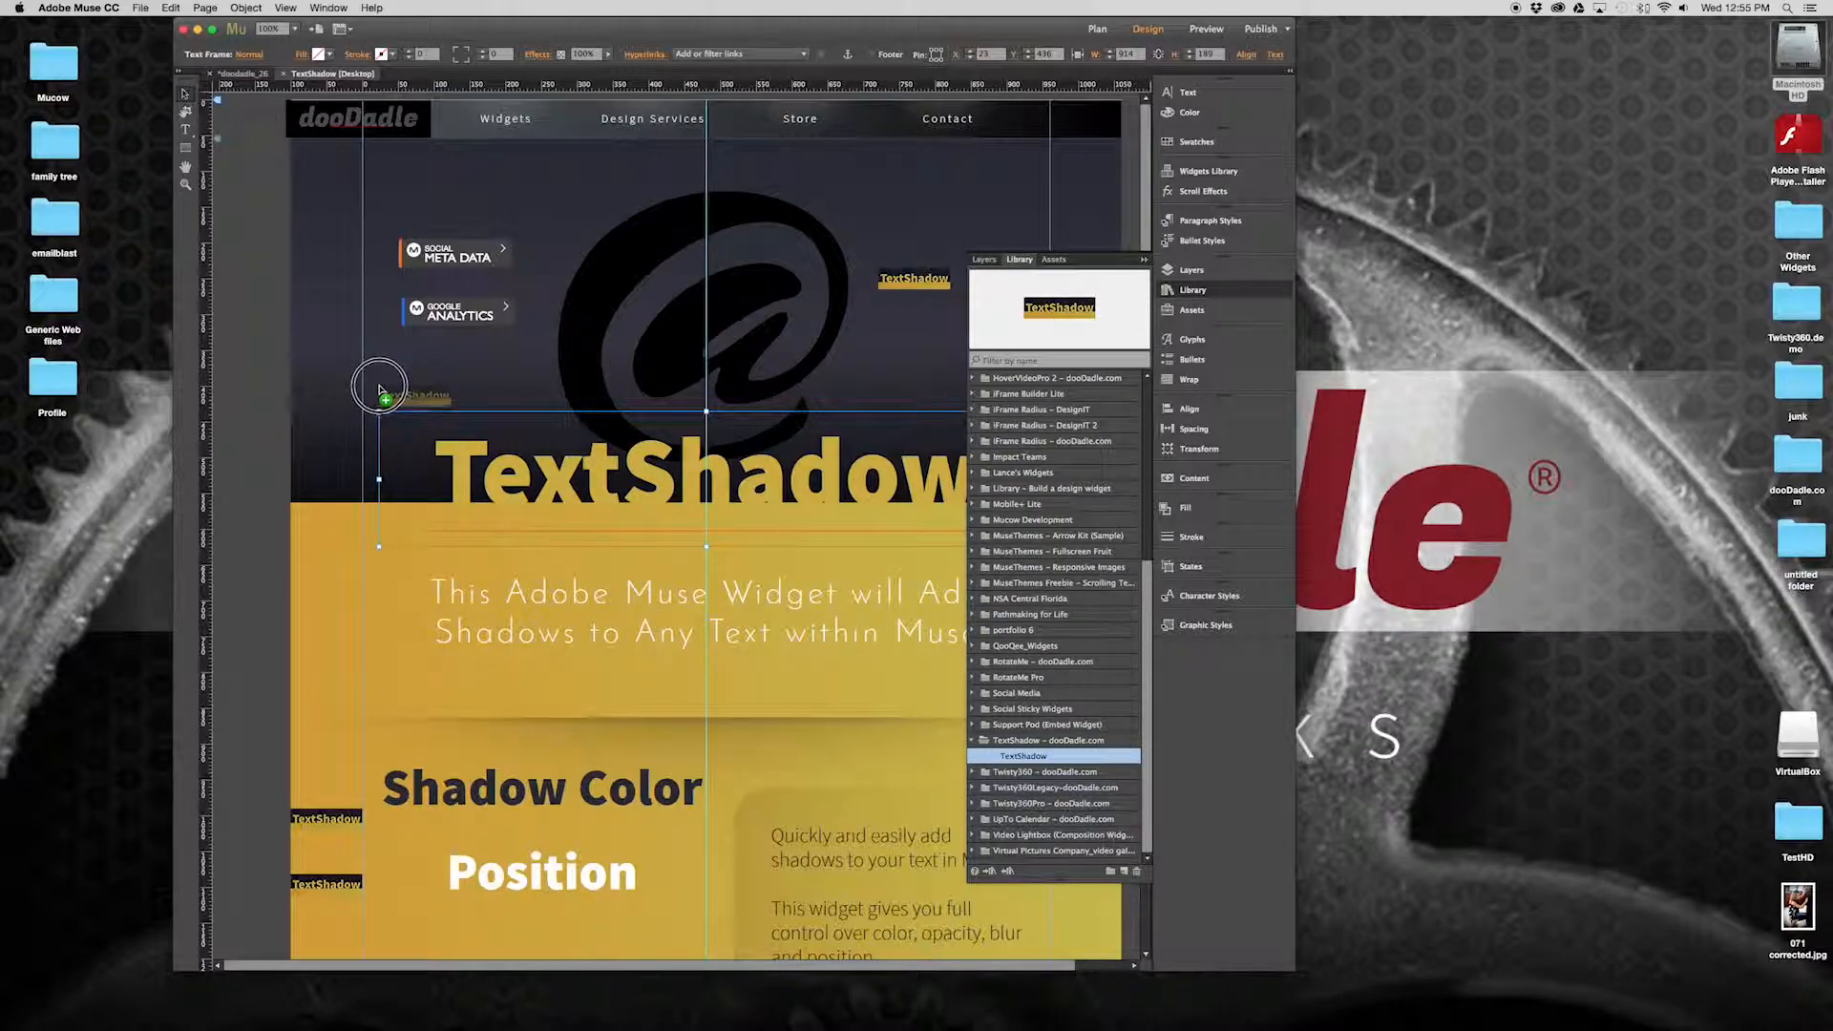
click(380, 398)
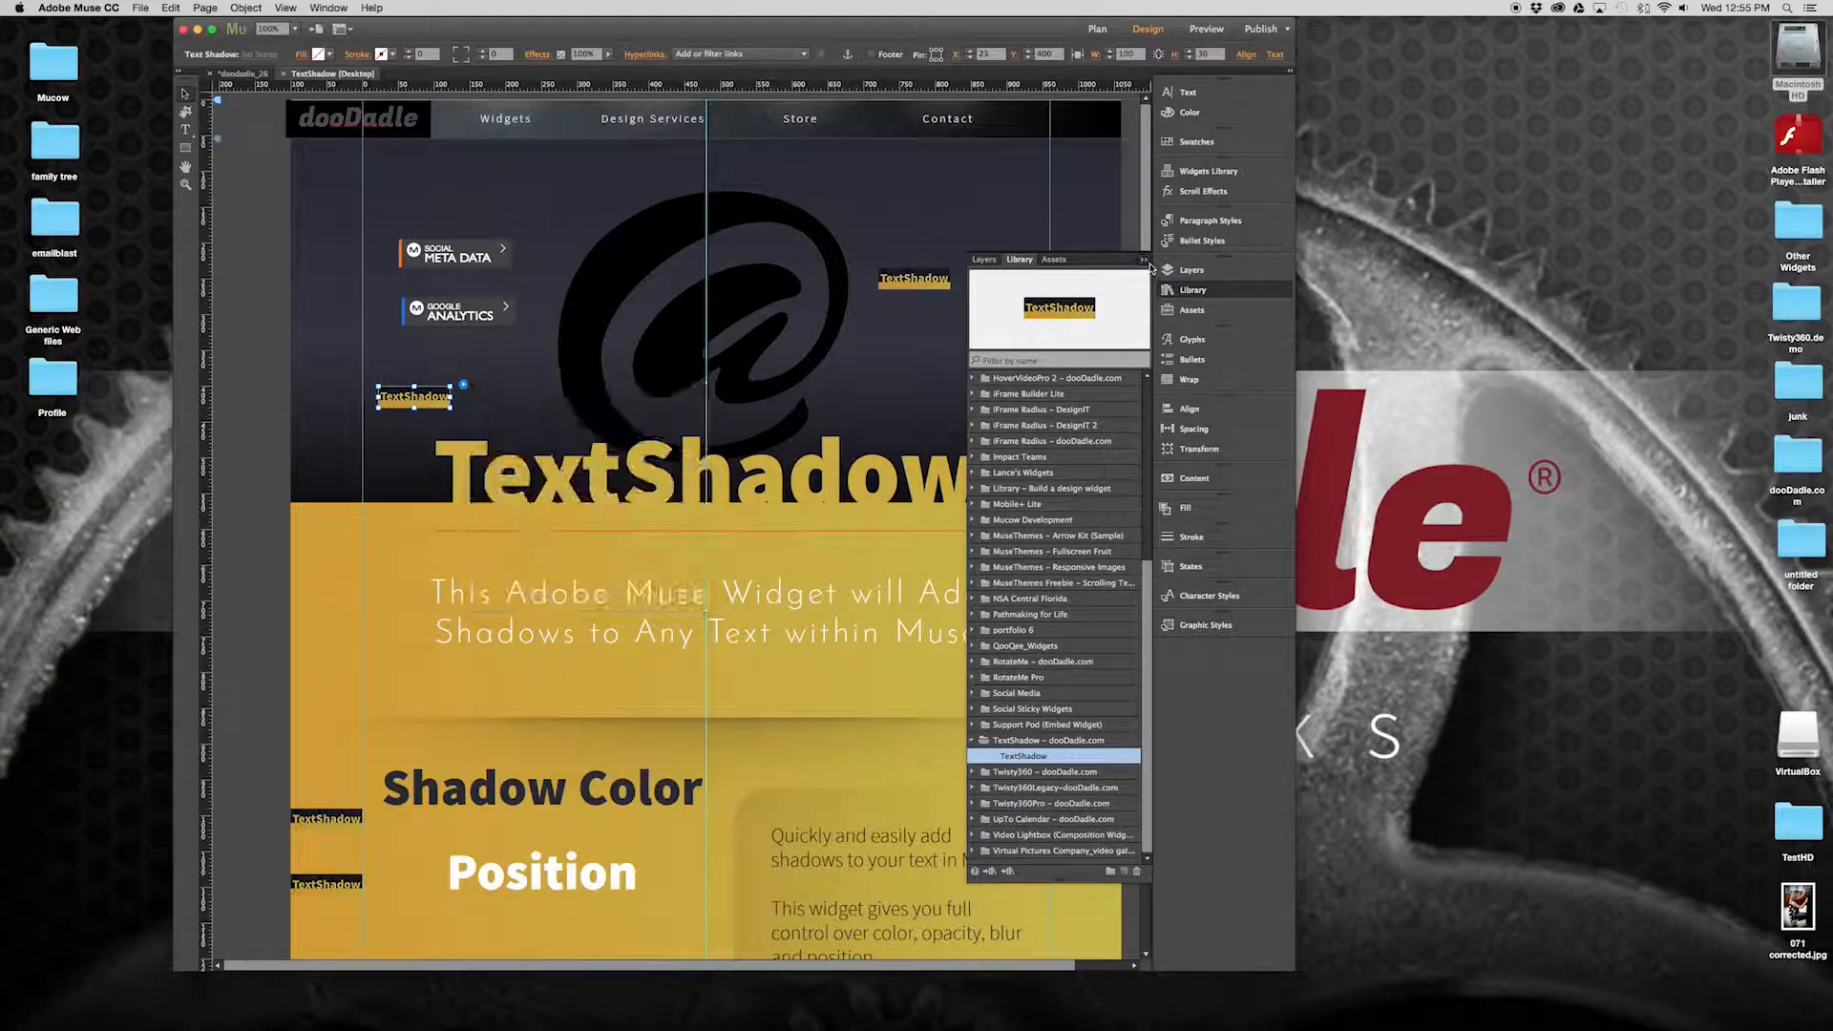
click(1148, 259)
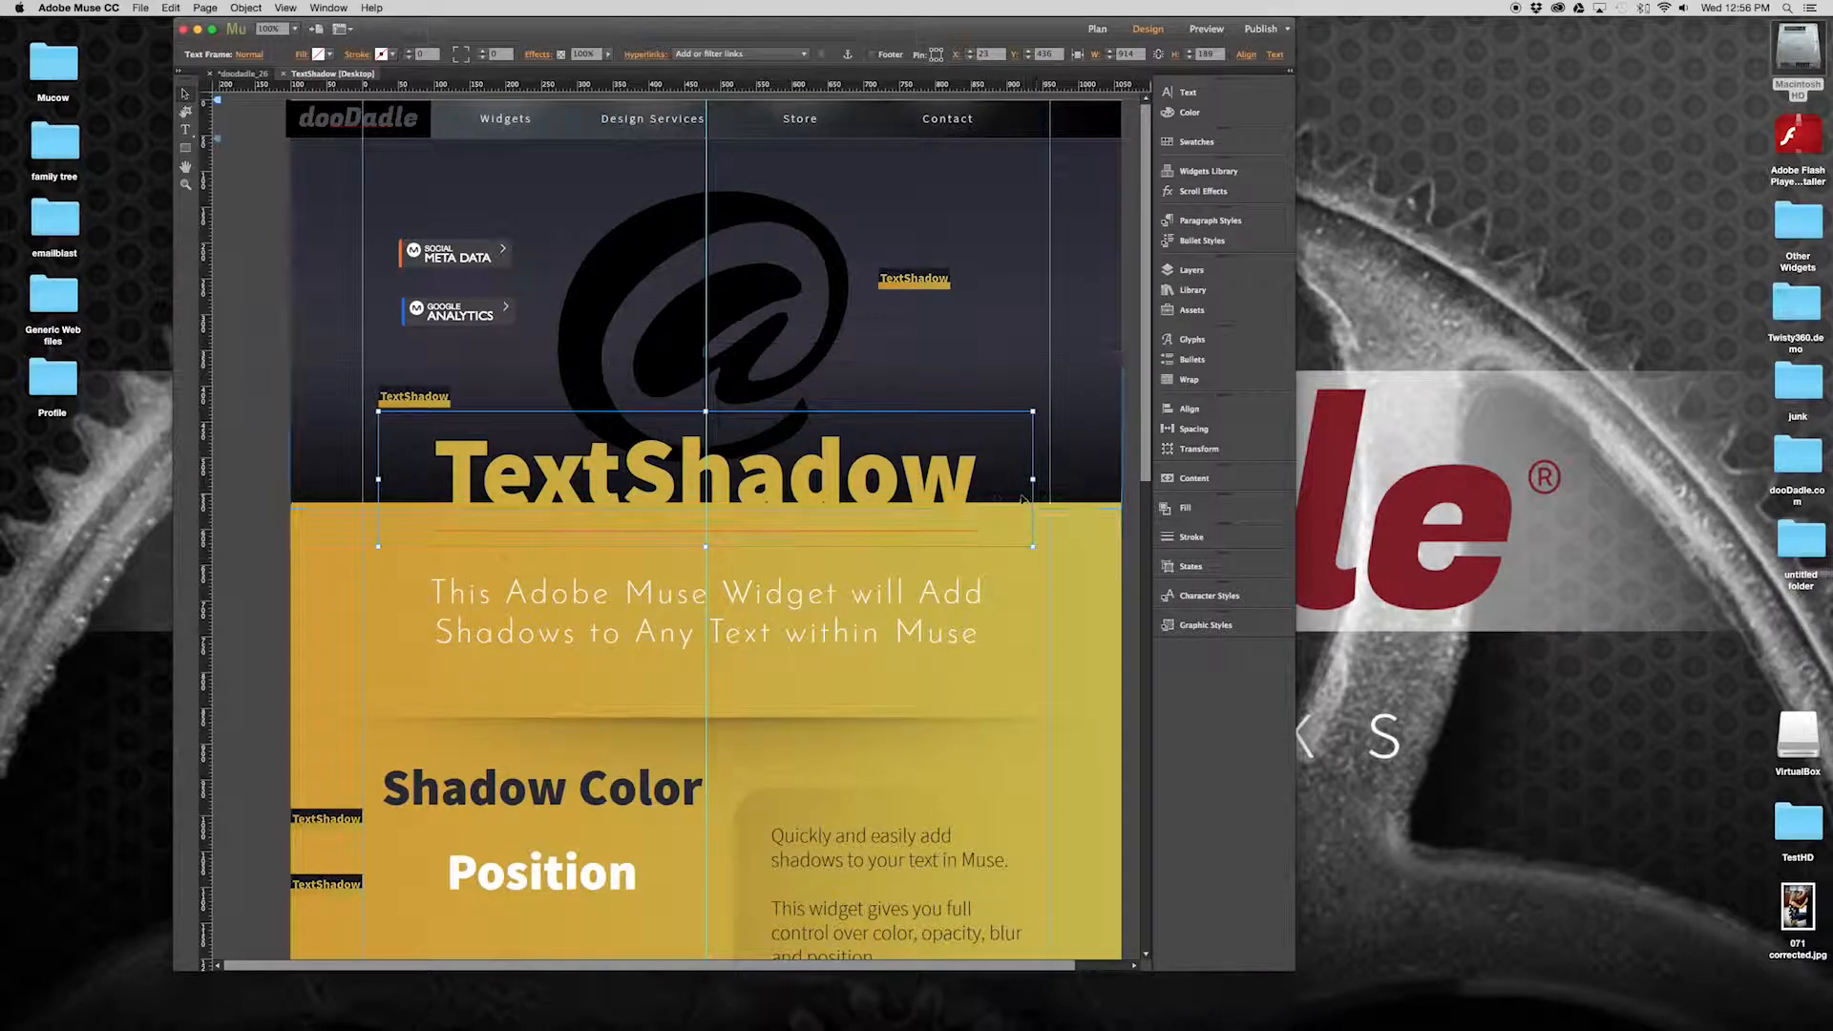
Create a graphic style named 'Text Shadow Header' from the headline and apply it
click(1205, 624)
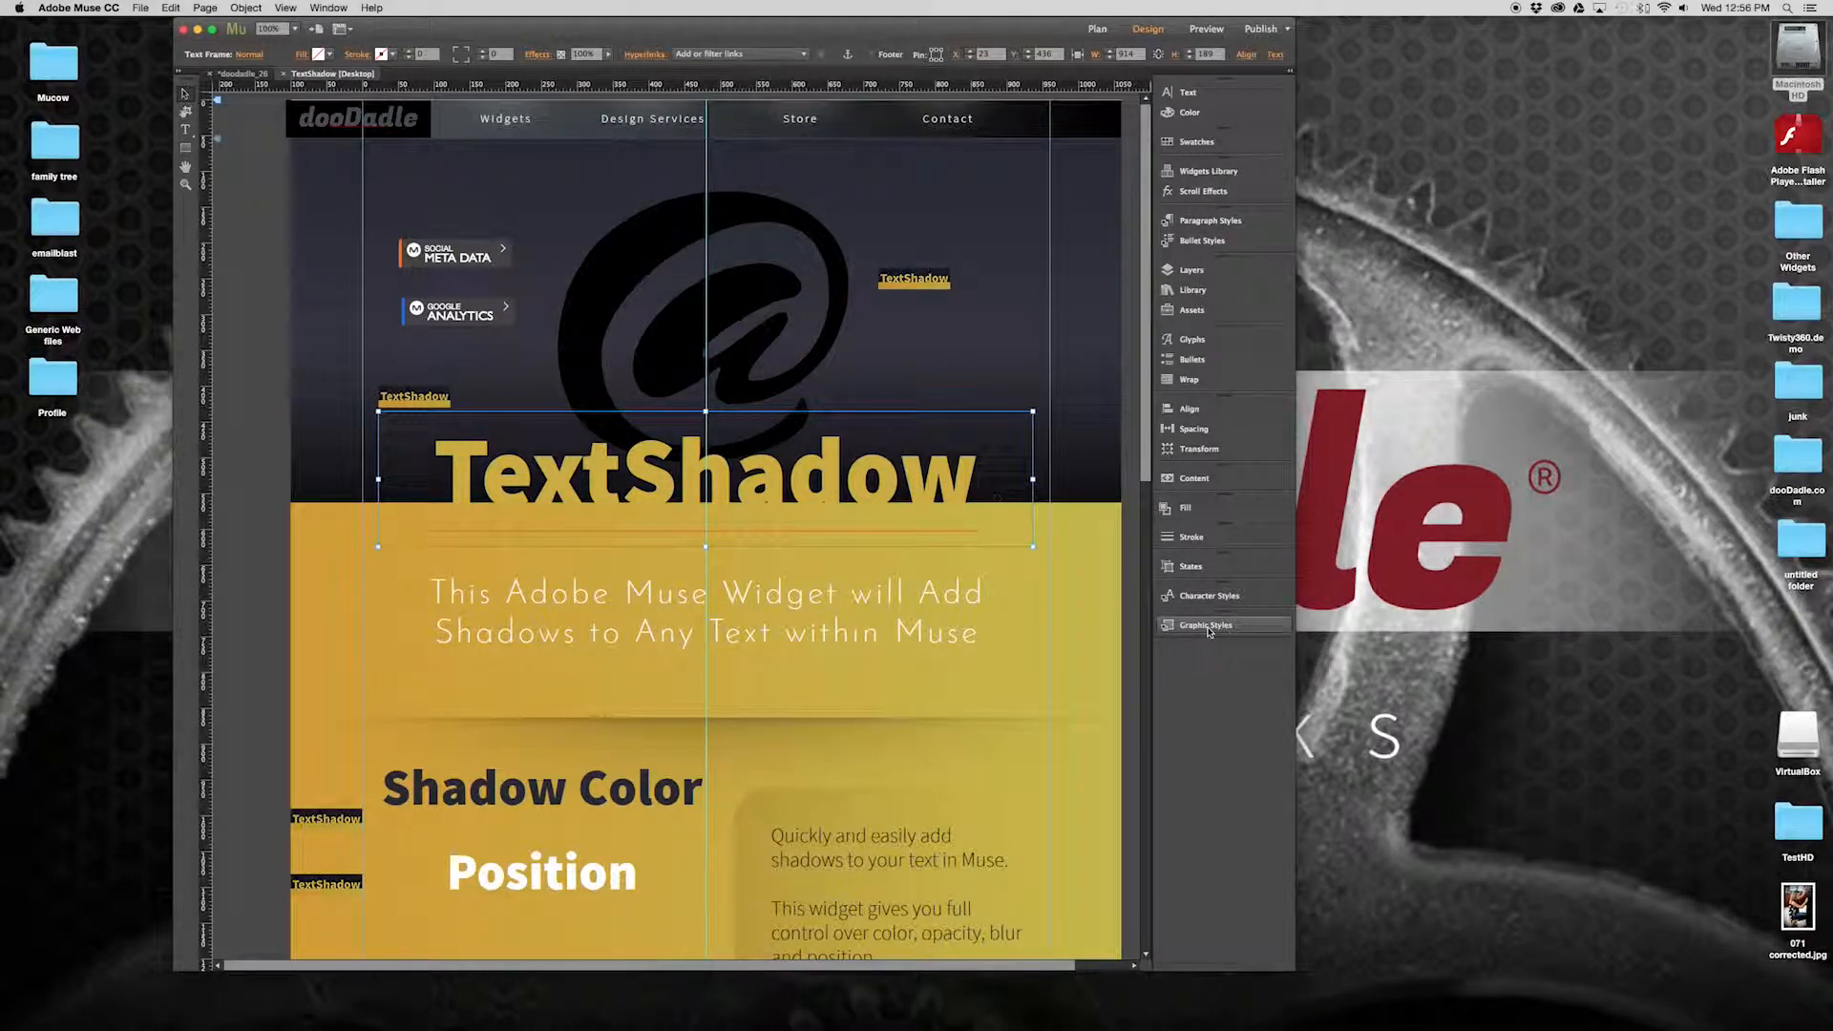
click(1206, 627)
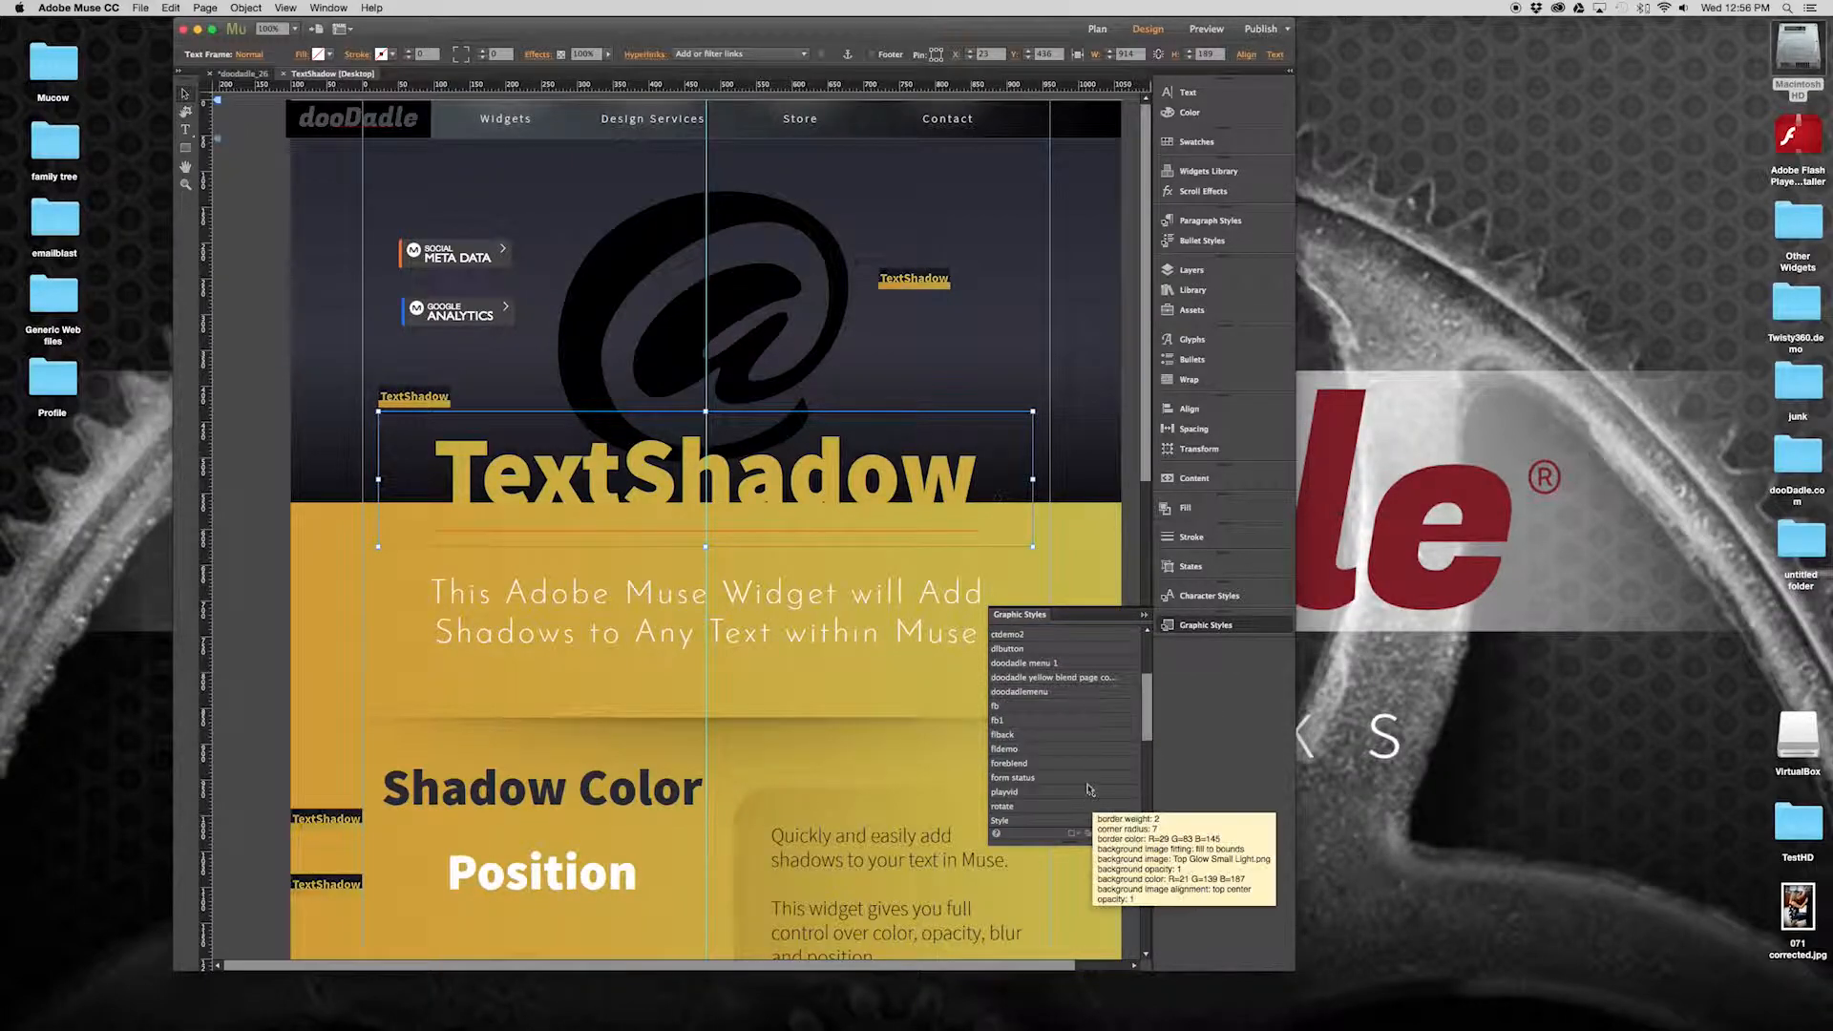
scroll(down, 3)
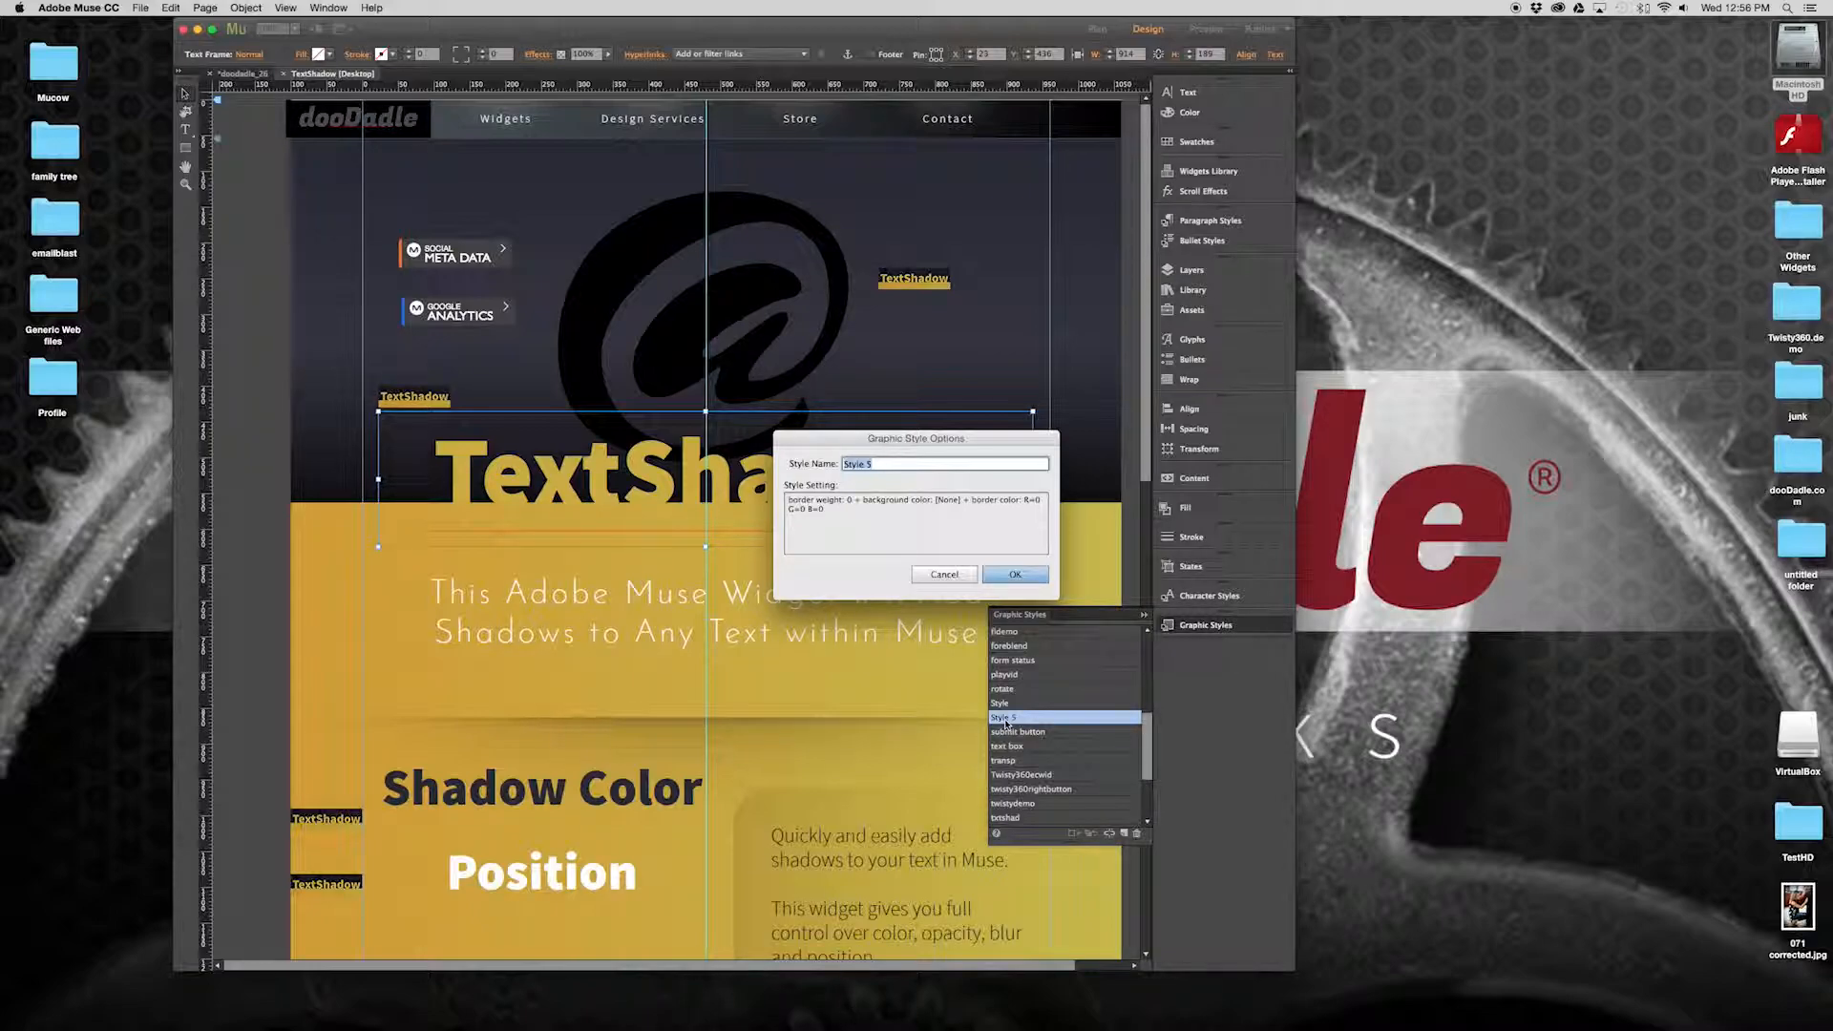
text(Text Shadow Header)
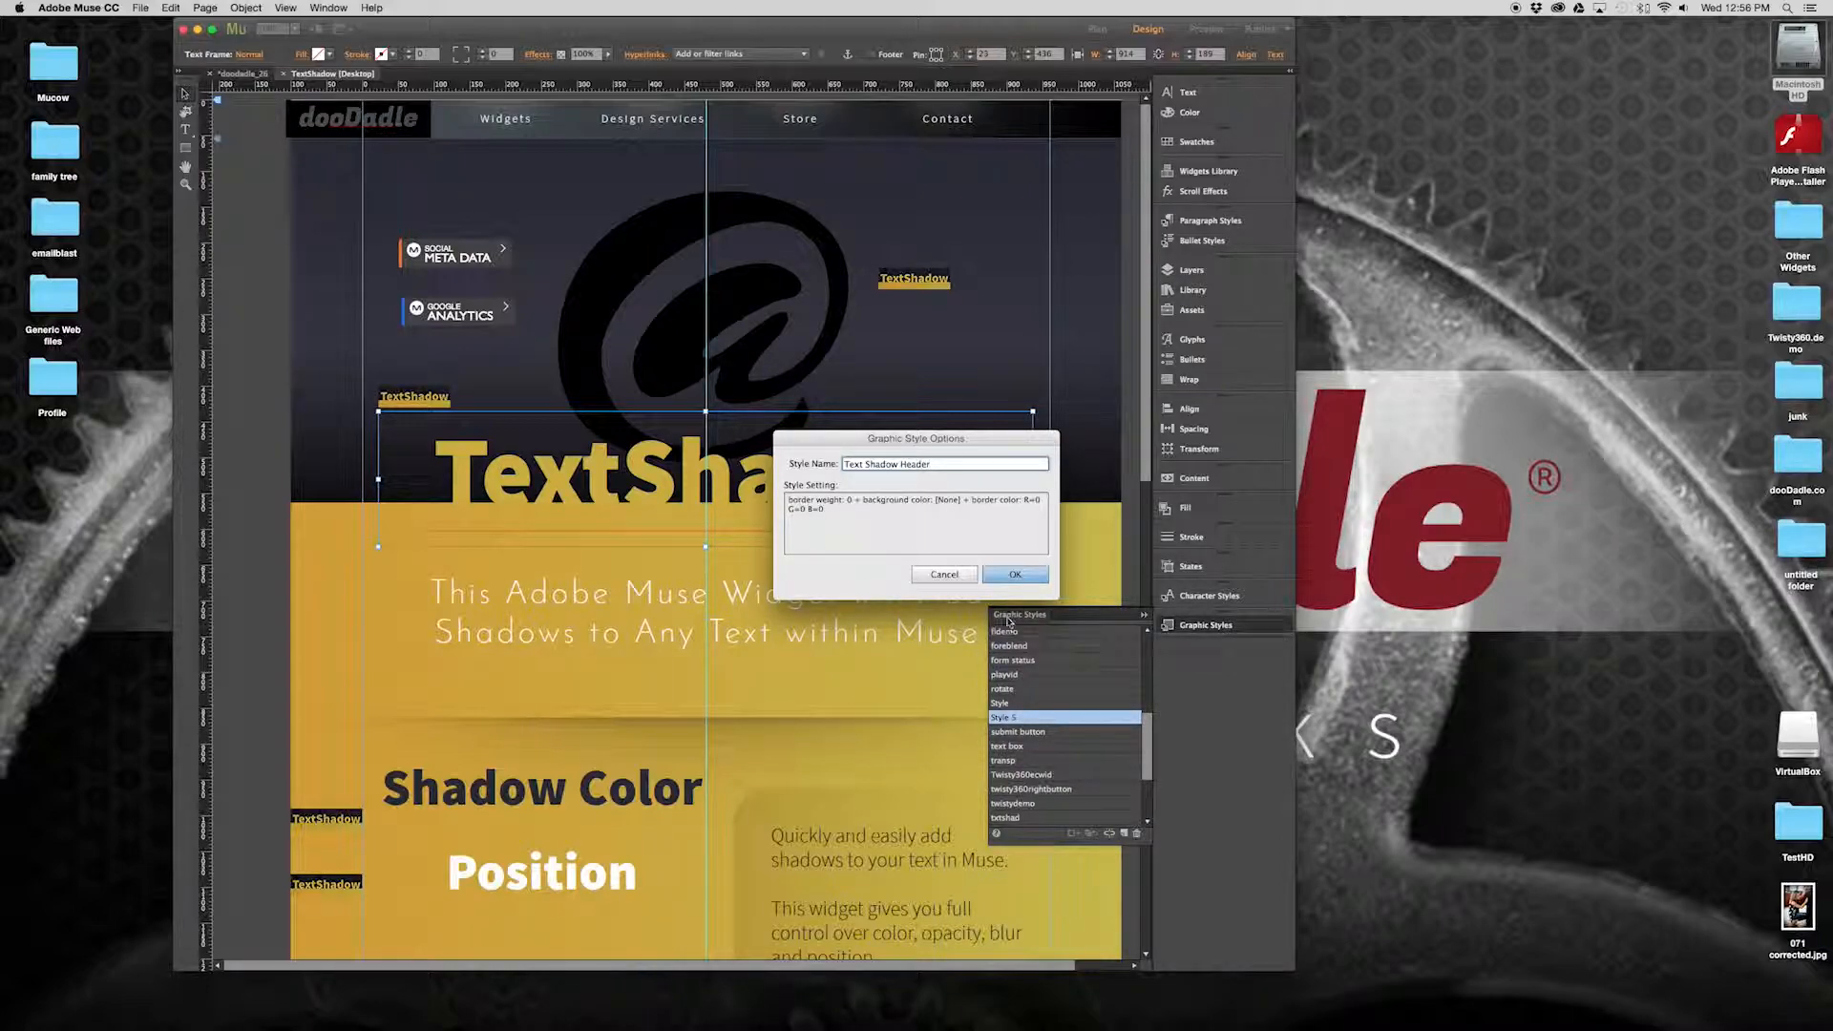
click(1014, 575)
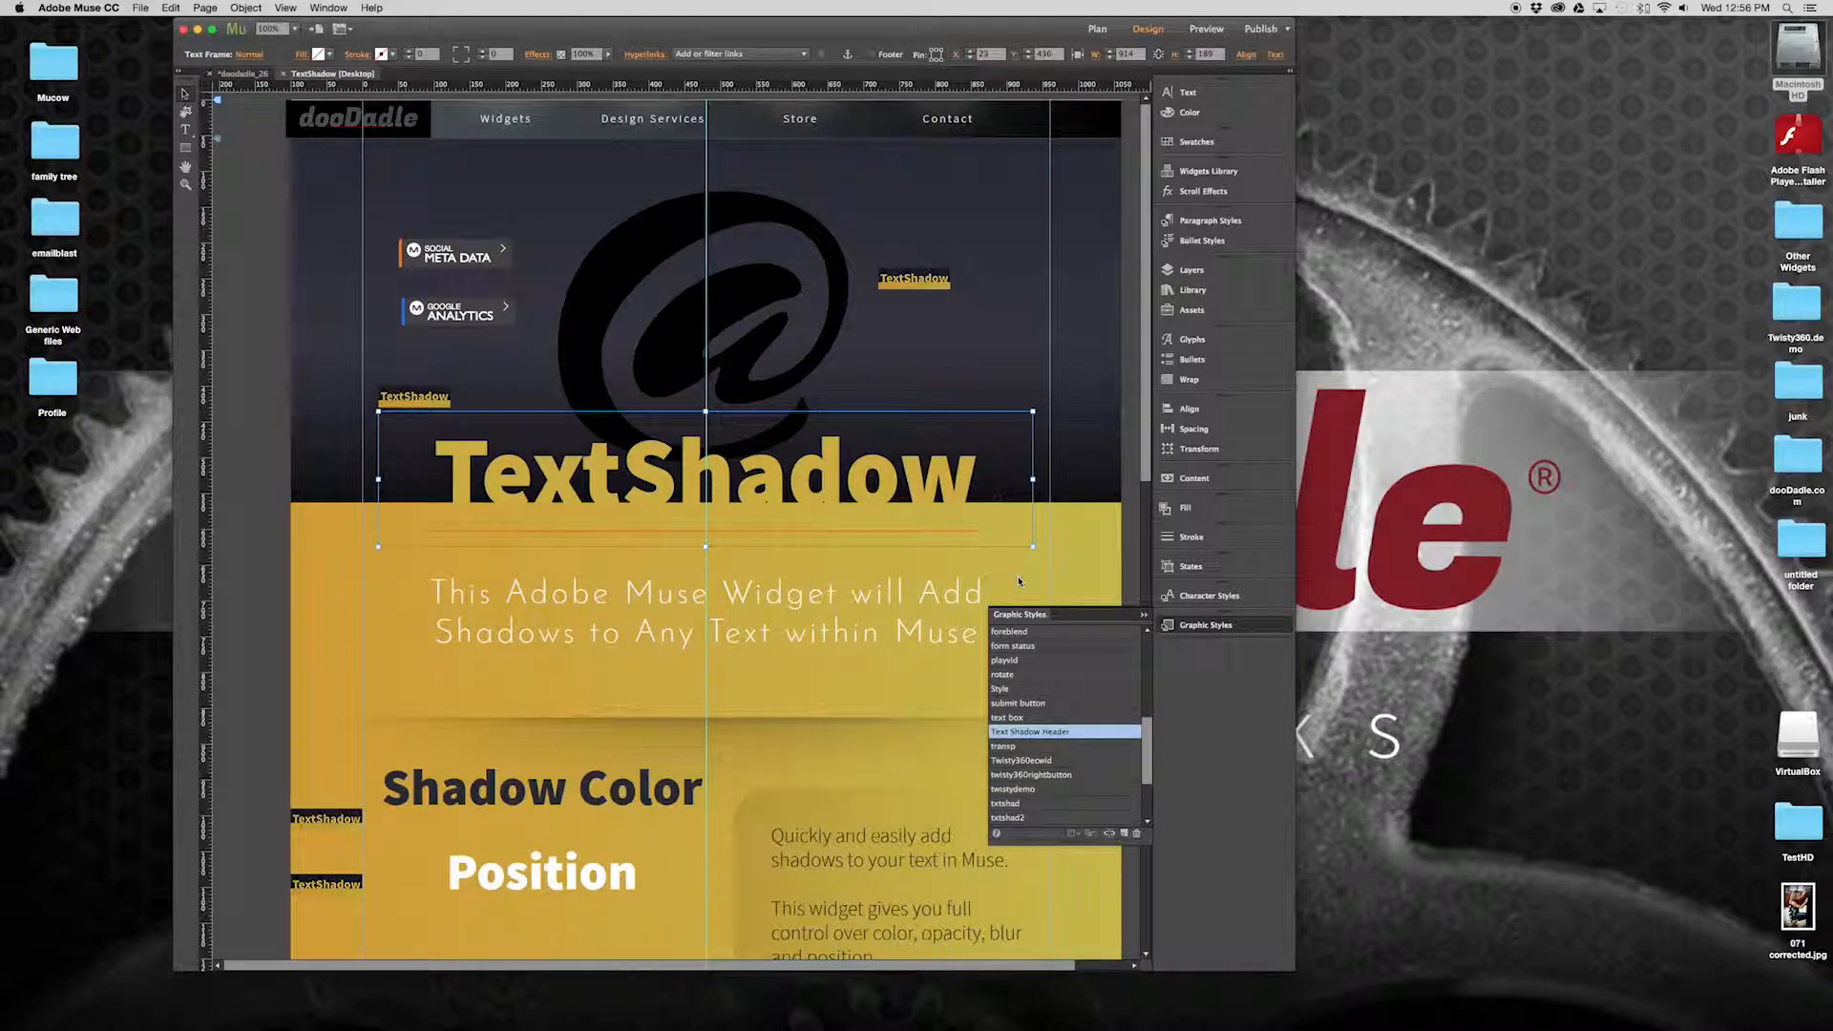
mouse_move(1030, 731)
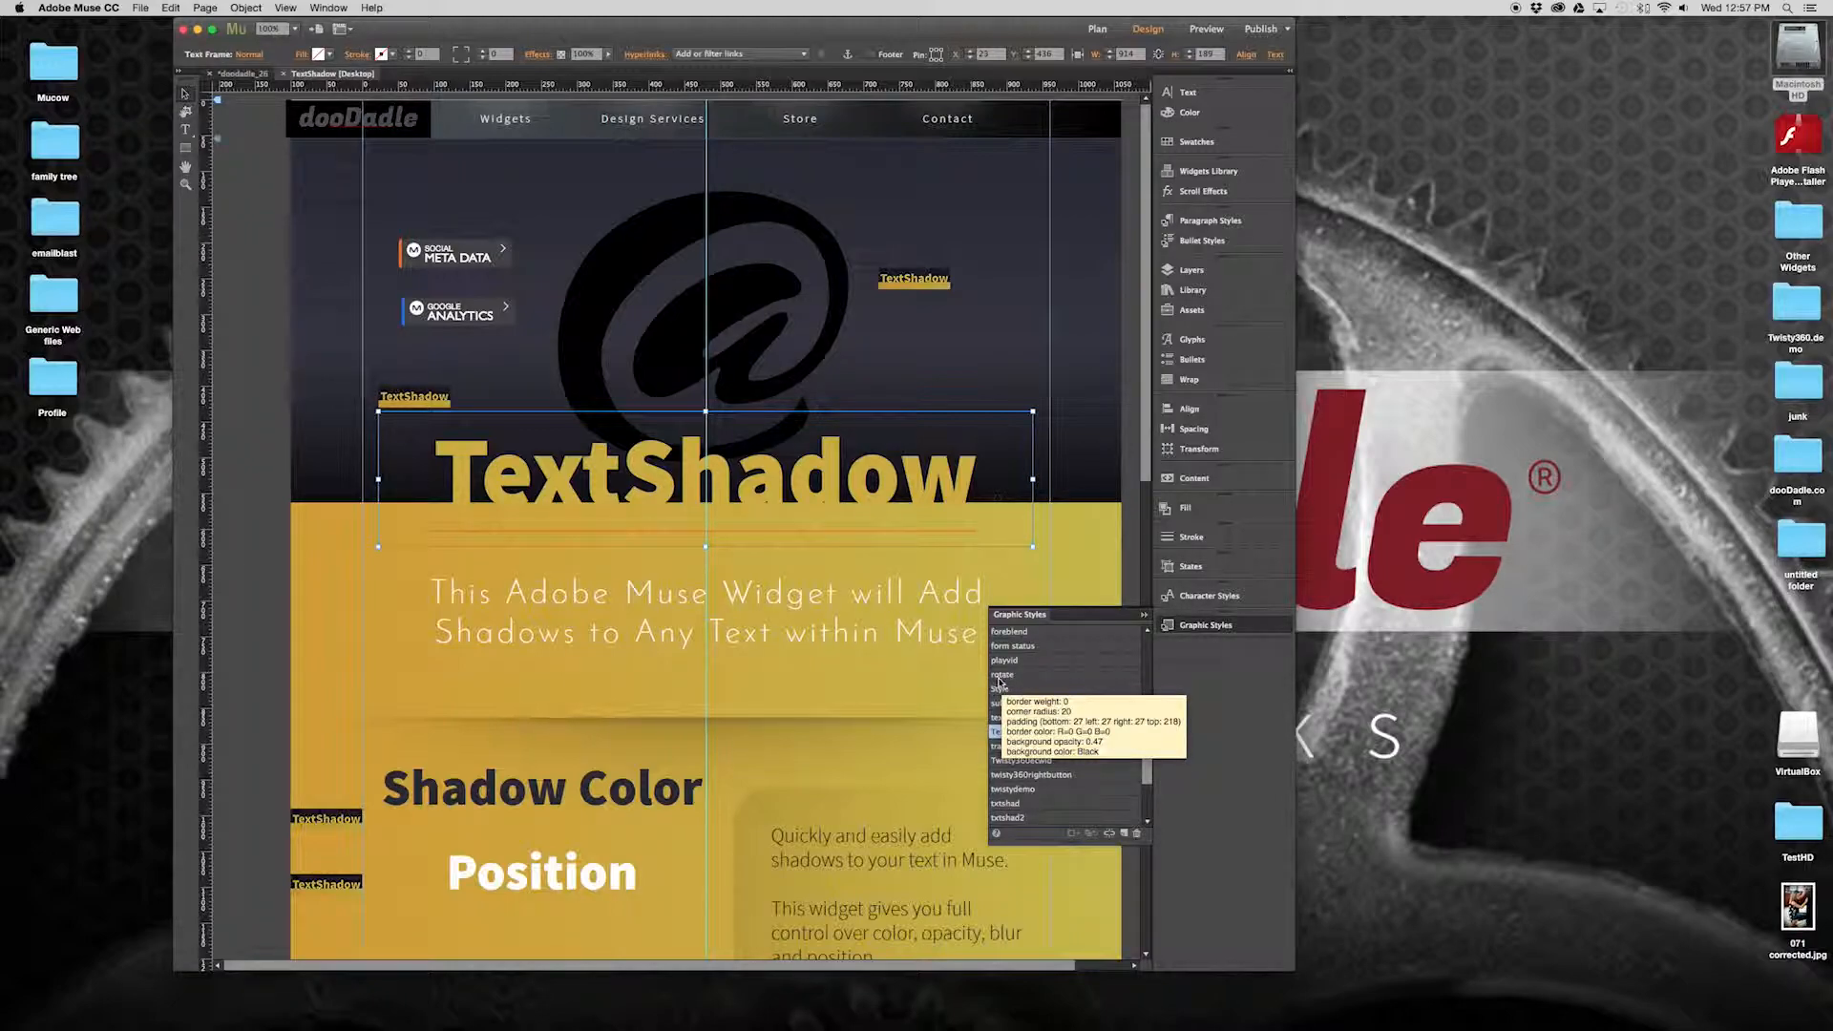
click(1030, 731)
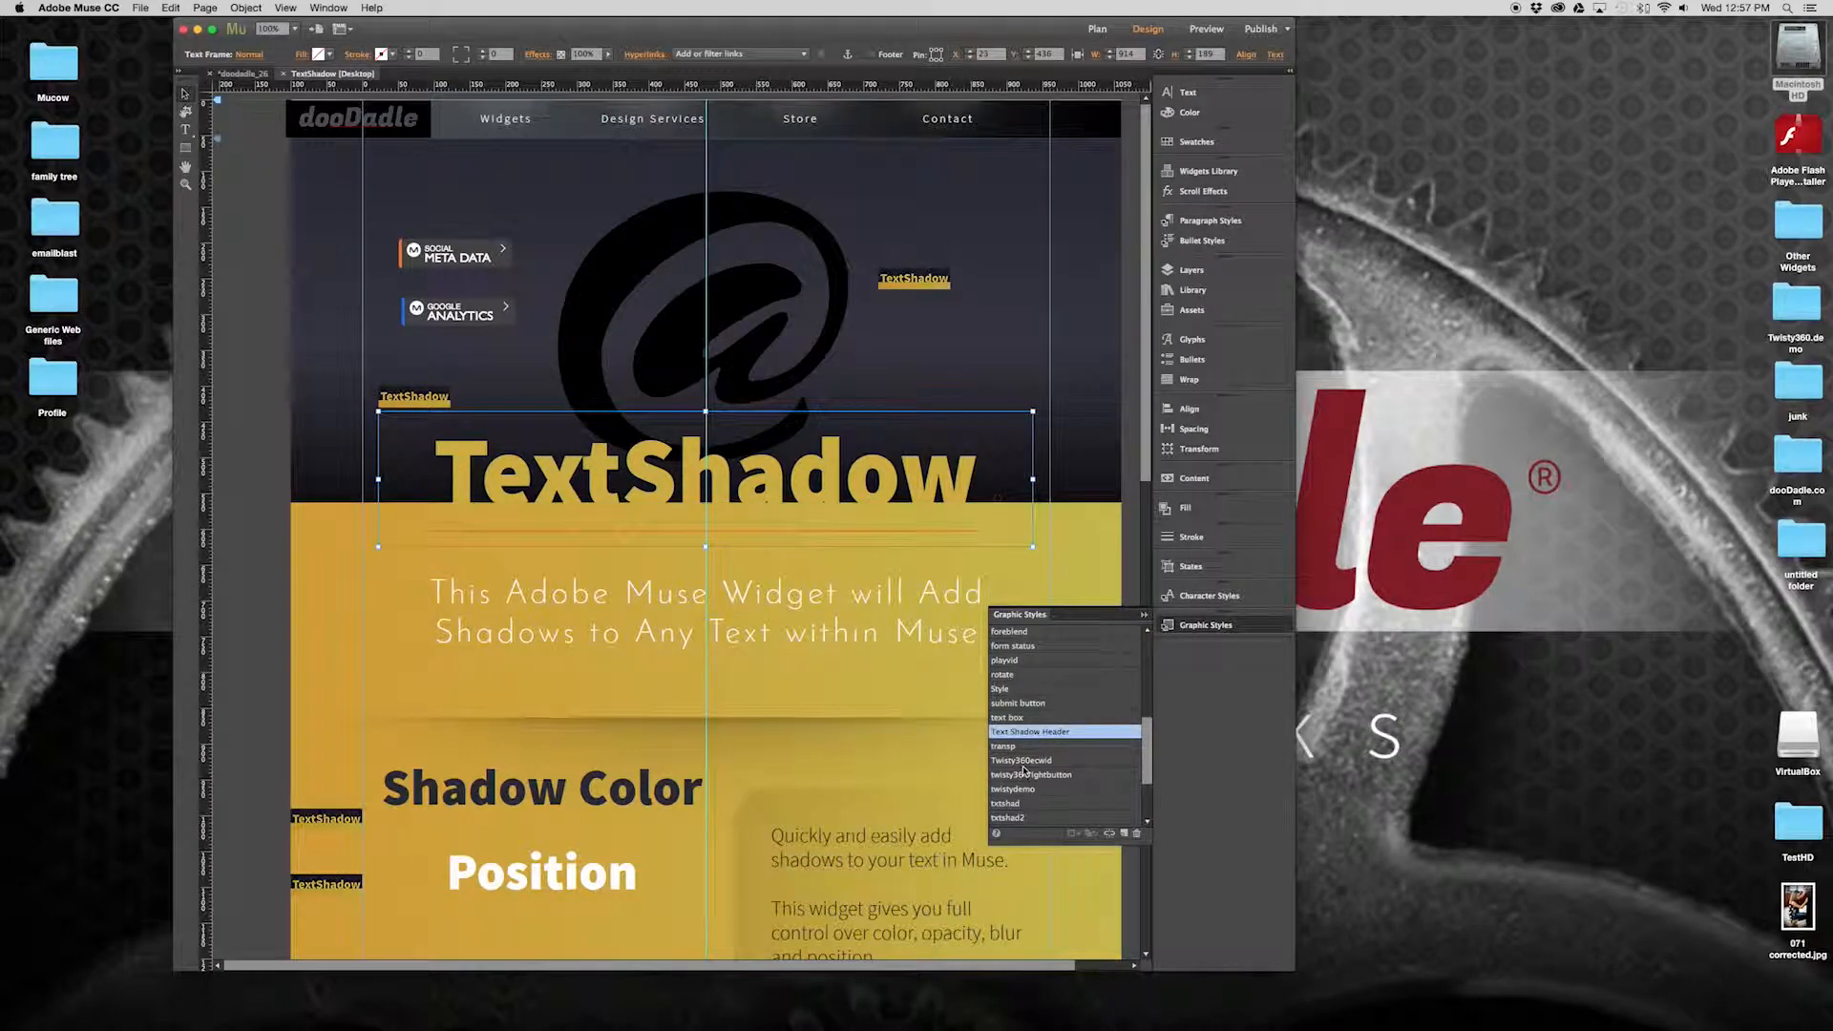
mouse_move(1031, 732)
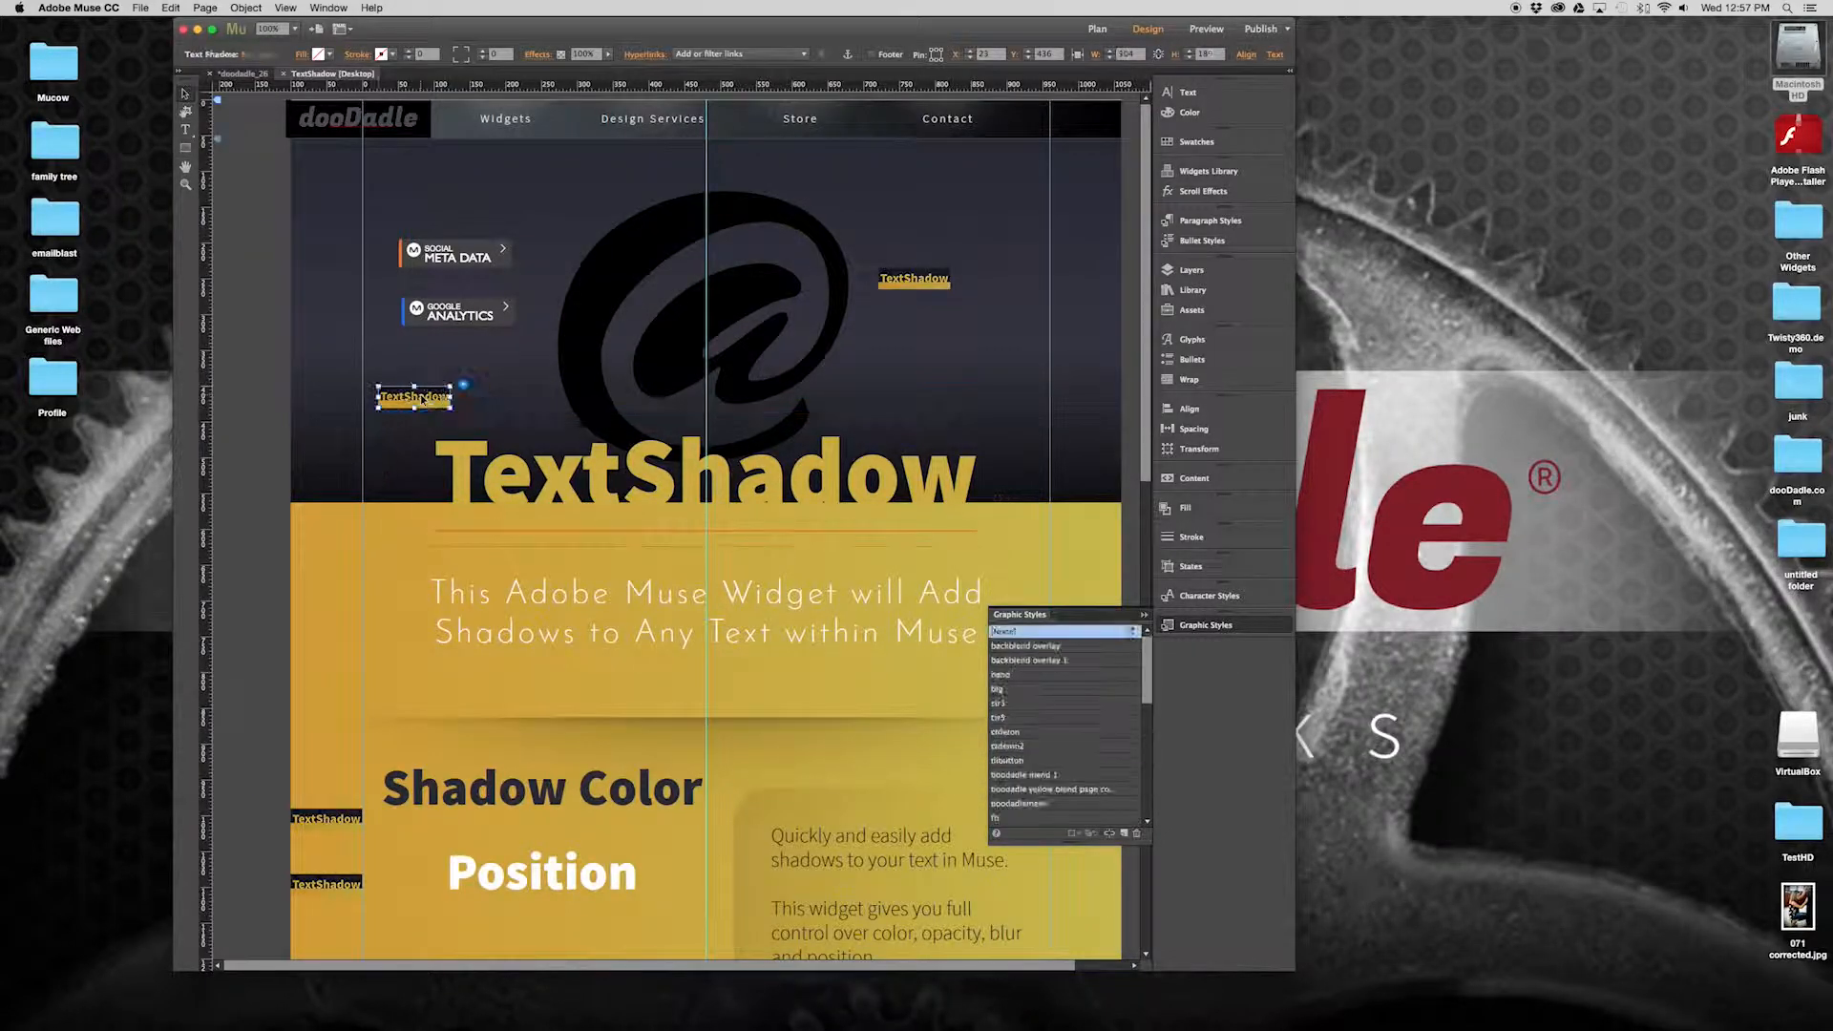
Link the widget to the Text-Shadow-Header style with a red, fully opaque, zero-offset blurred shadow
click(468, 384)
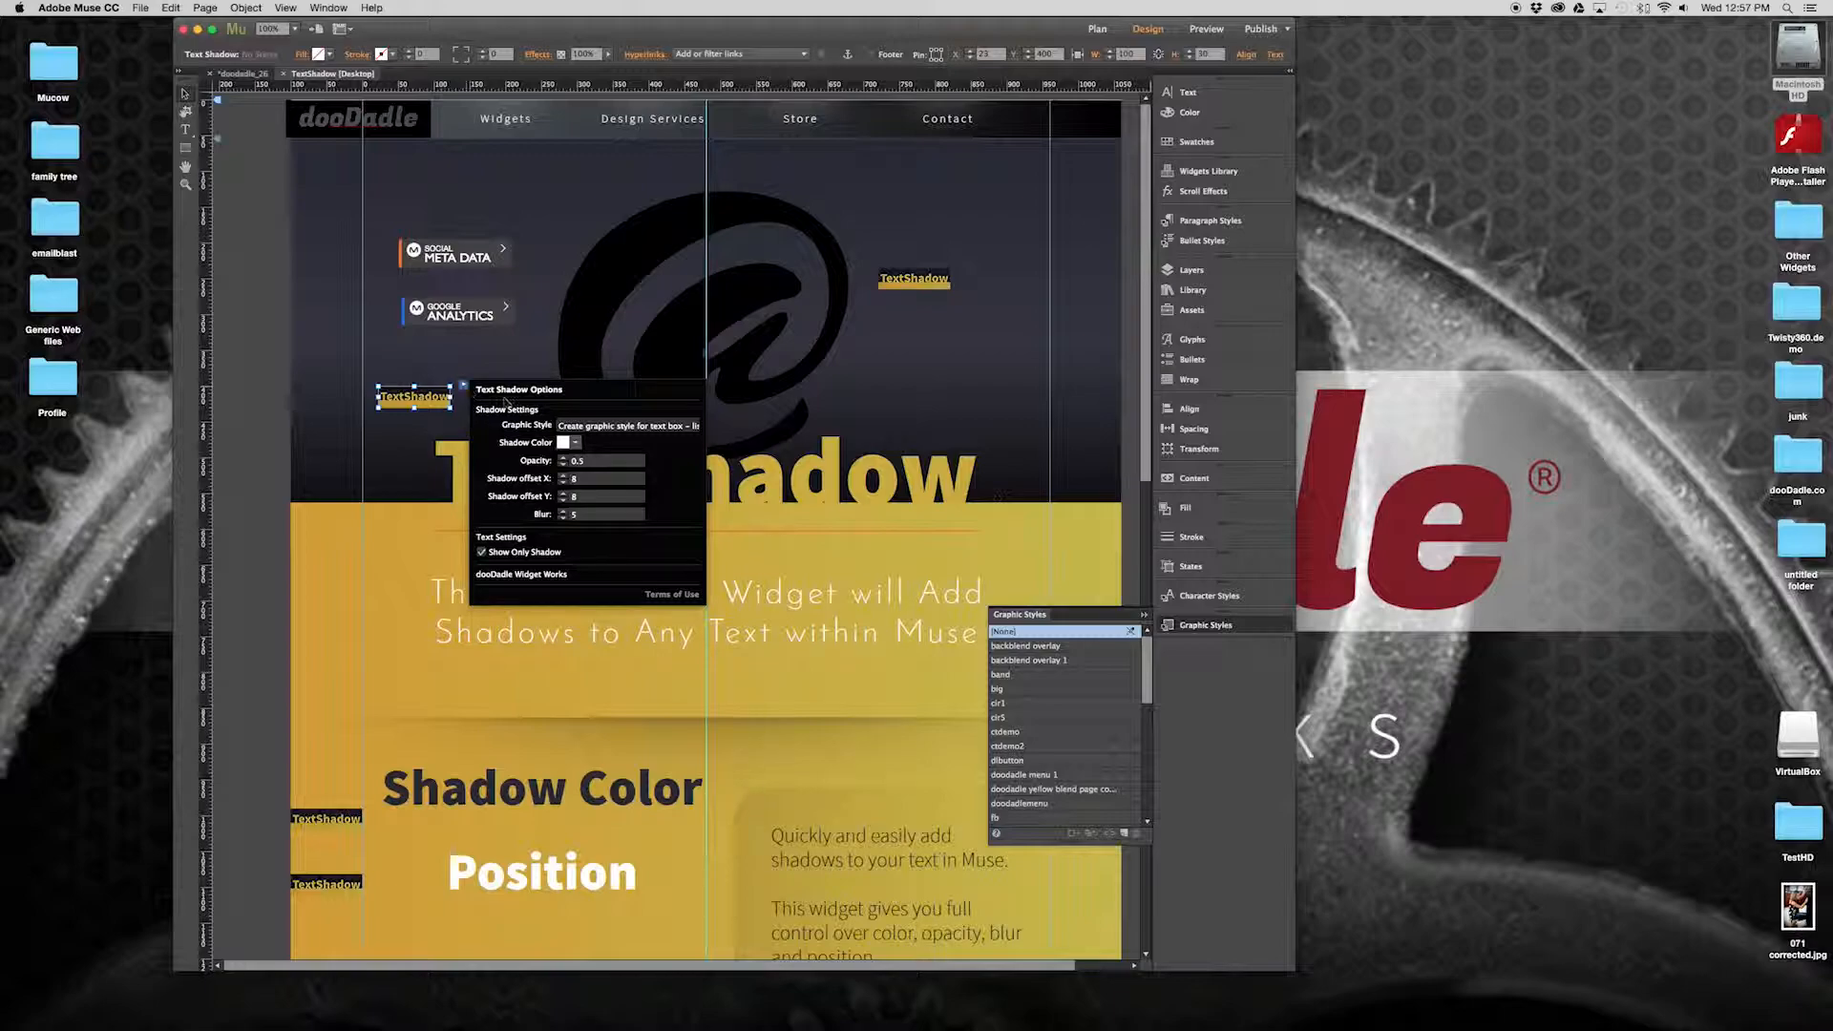
click(629, 424)
text(Text-Shadow-Header)
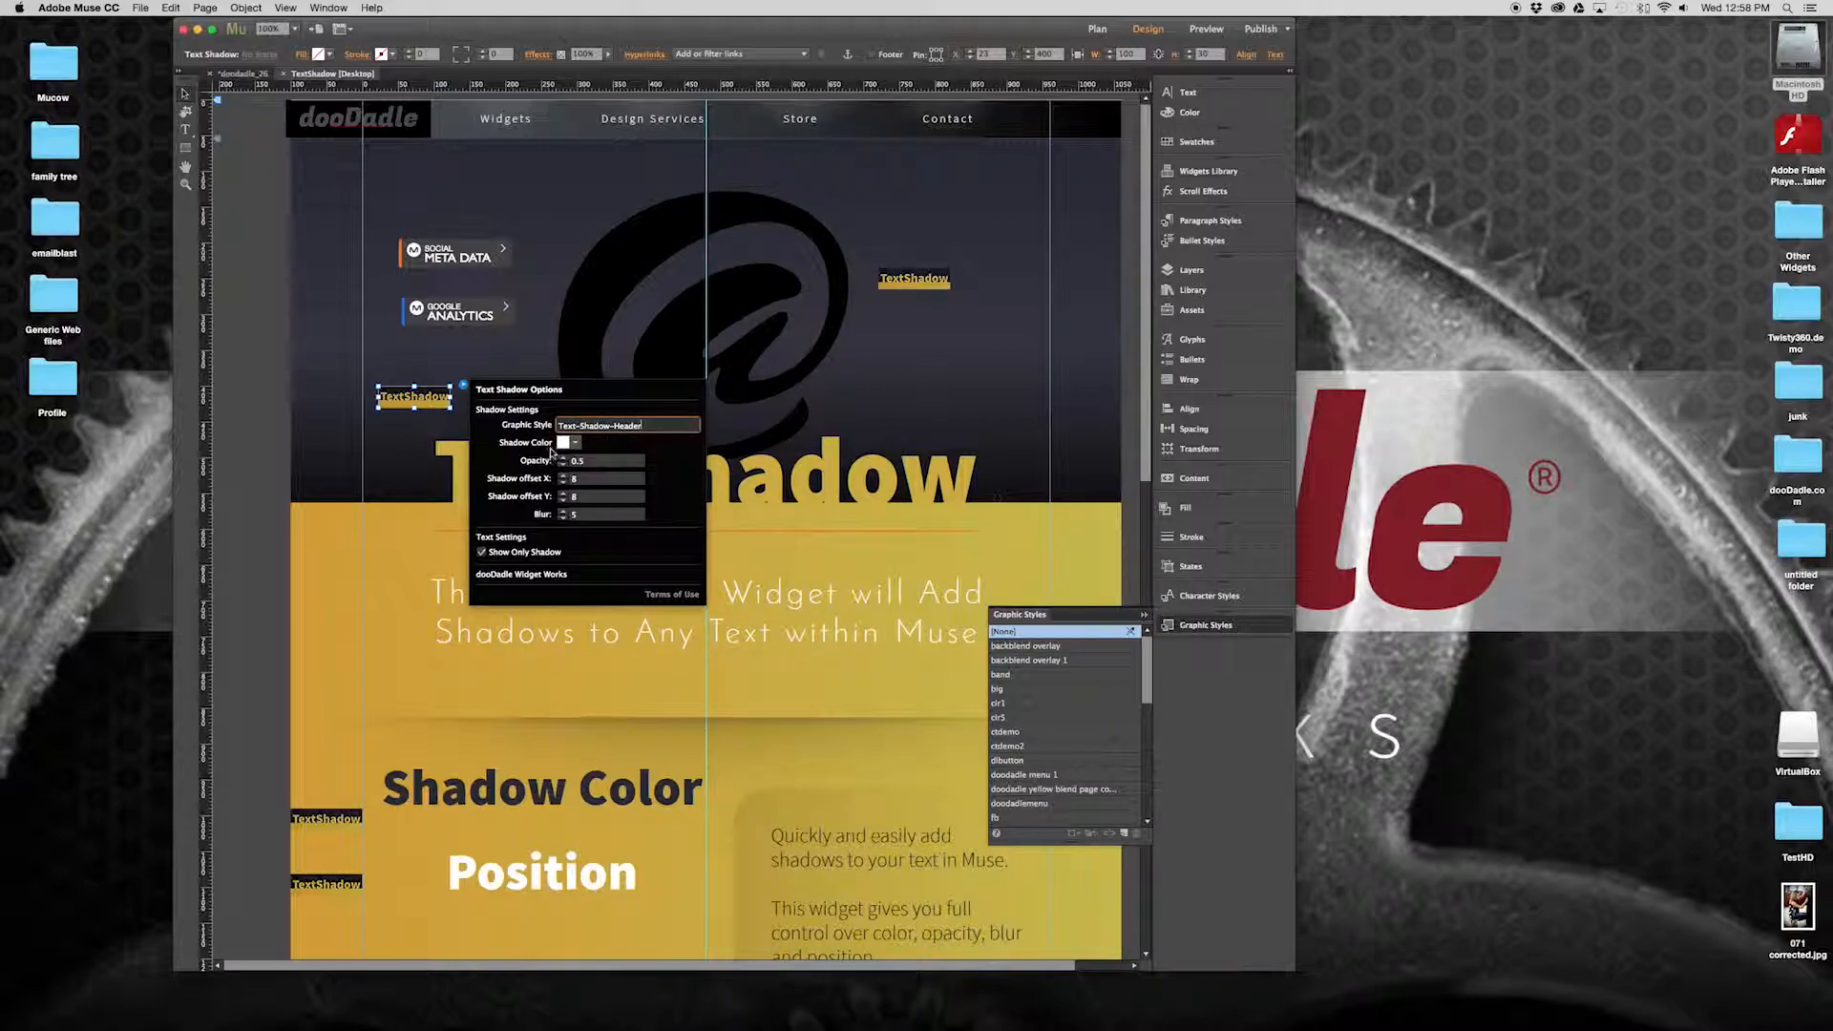
click(565, 443)
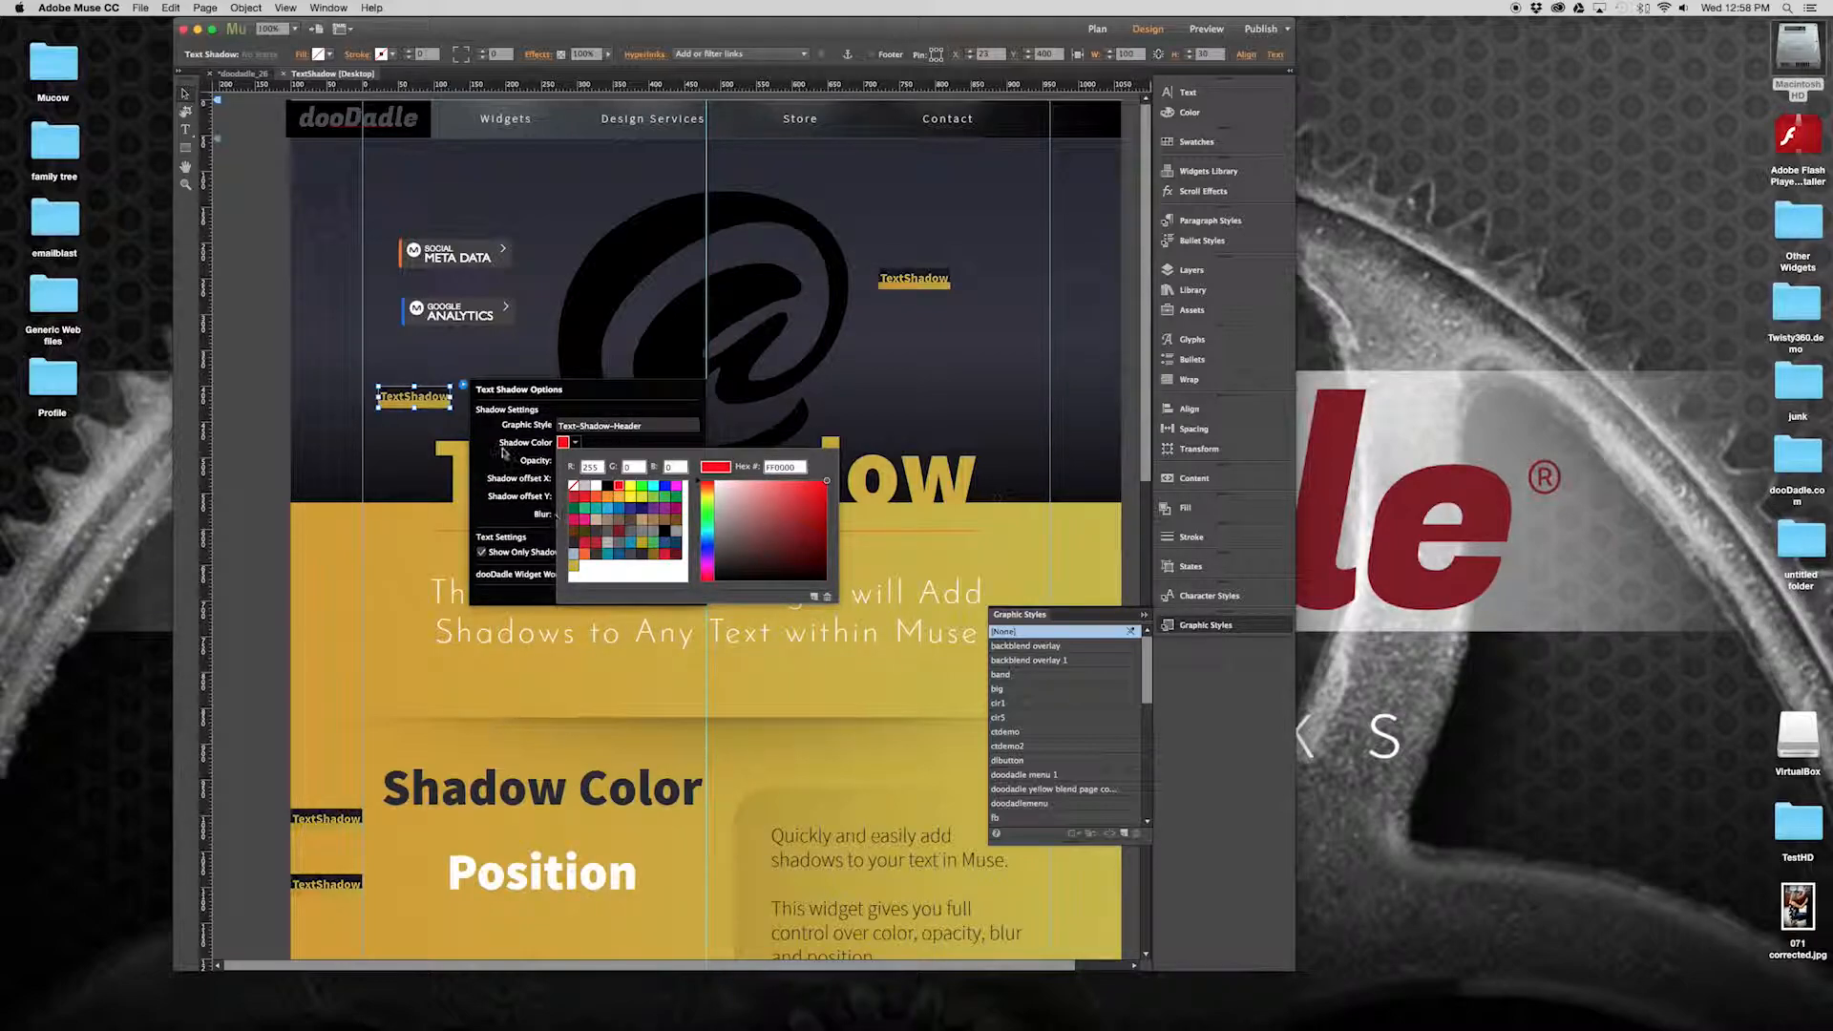
click(568, 441)
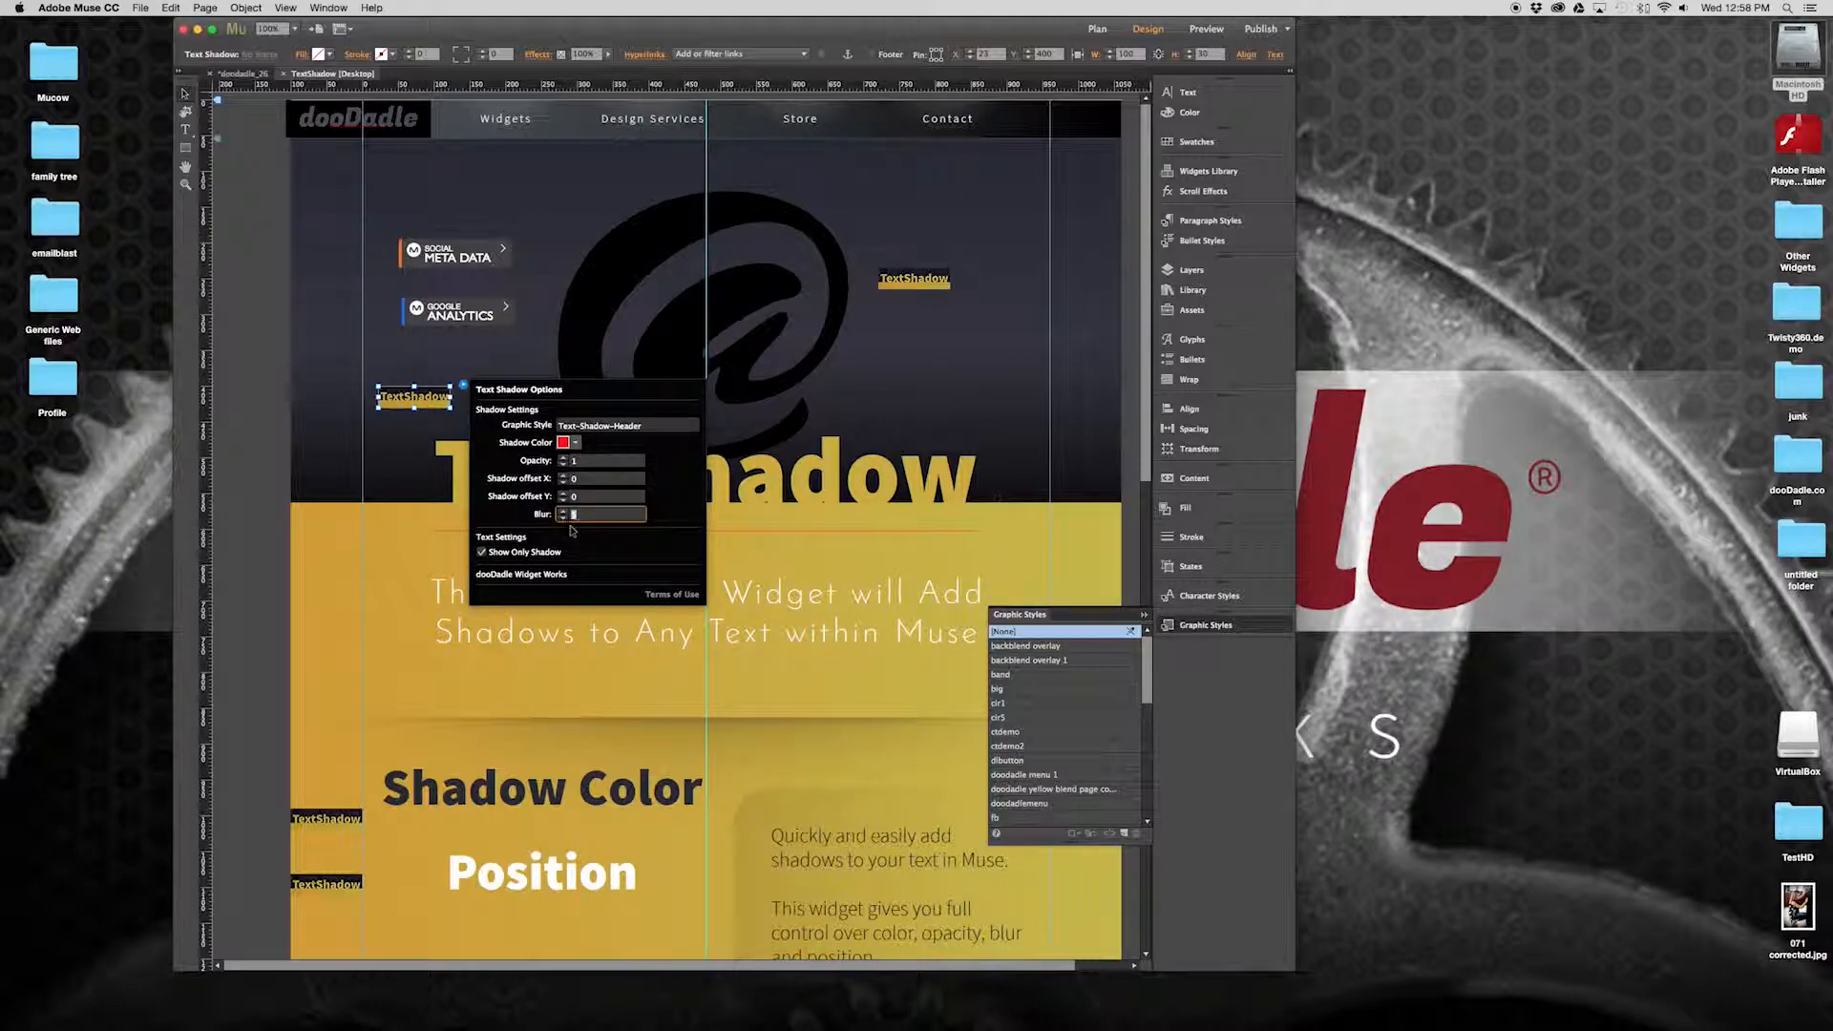
mouse_move(649, 535)
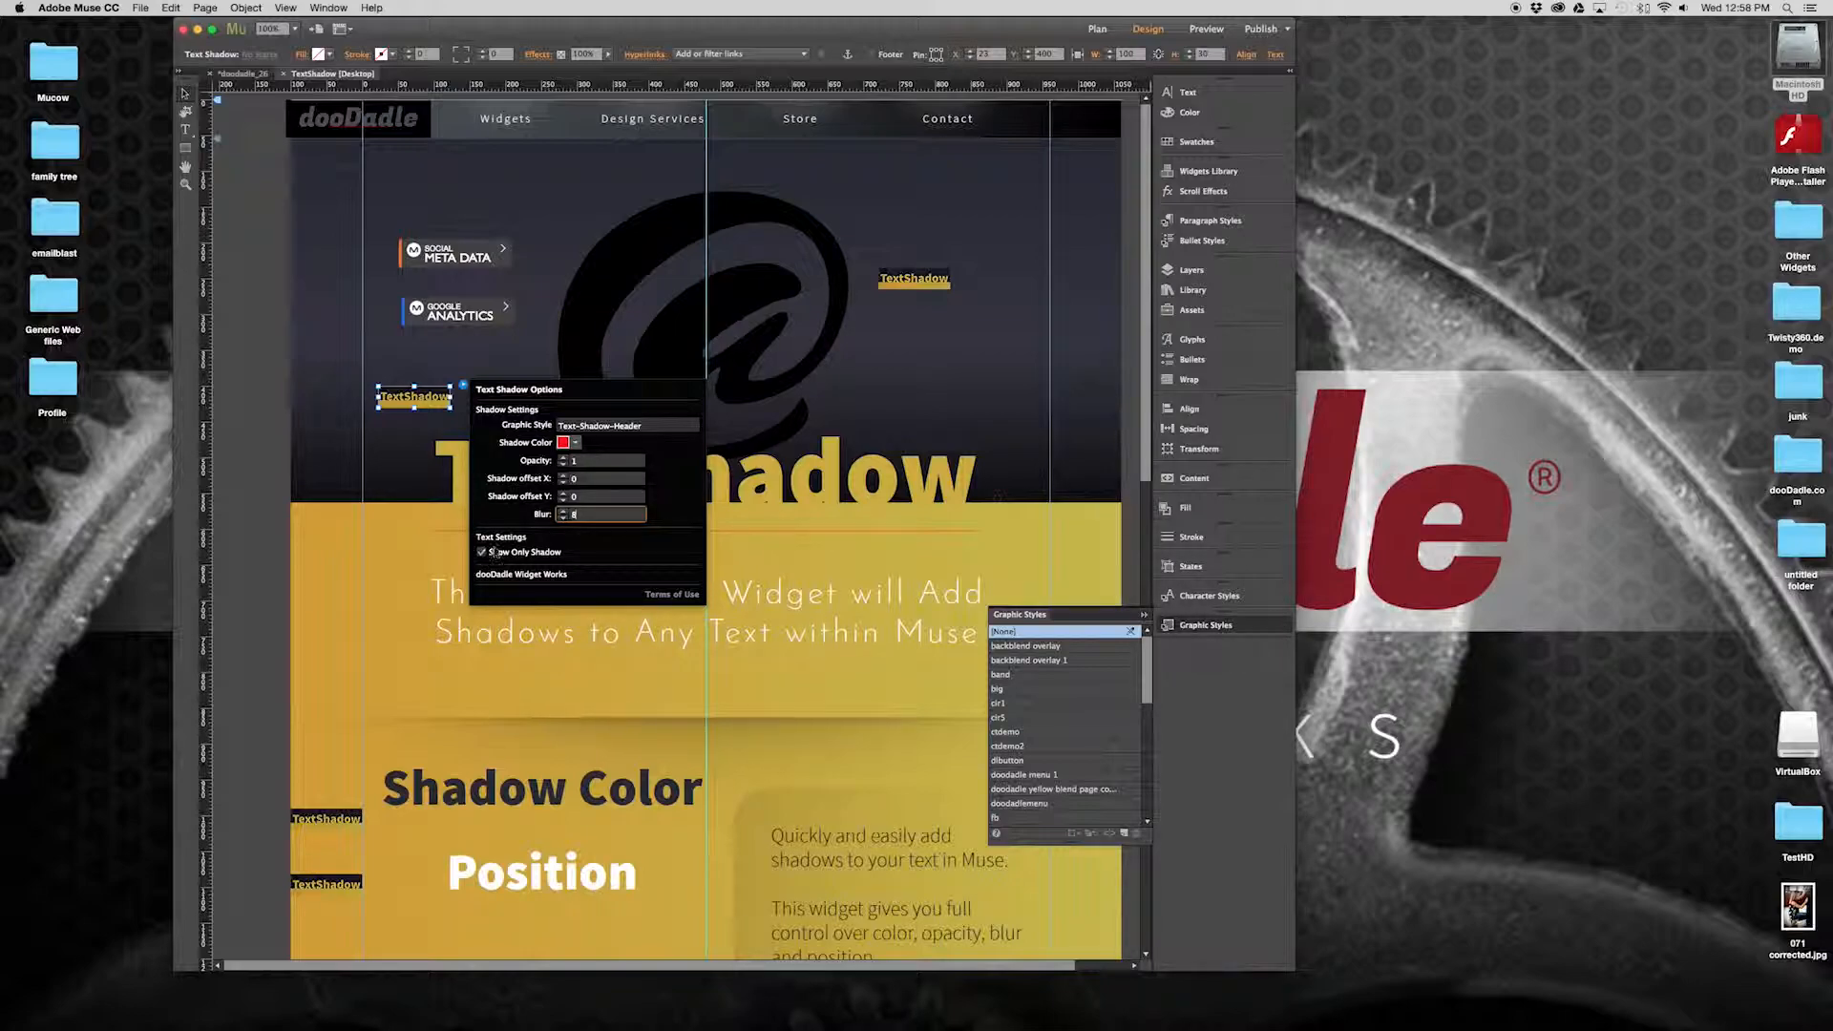
Toggle shadow-only mode on and off, then close the widget settings
click(481, 552)
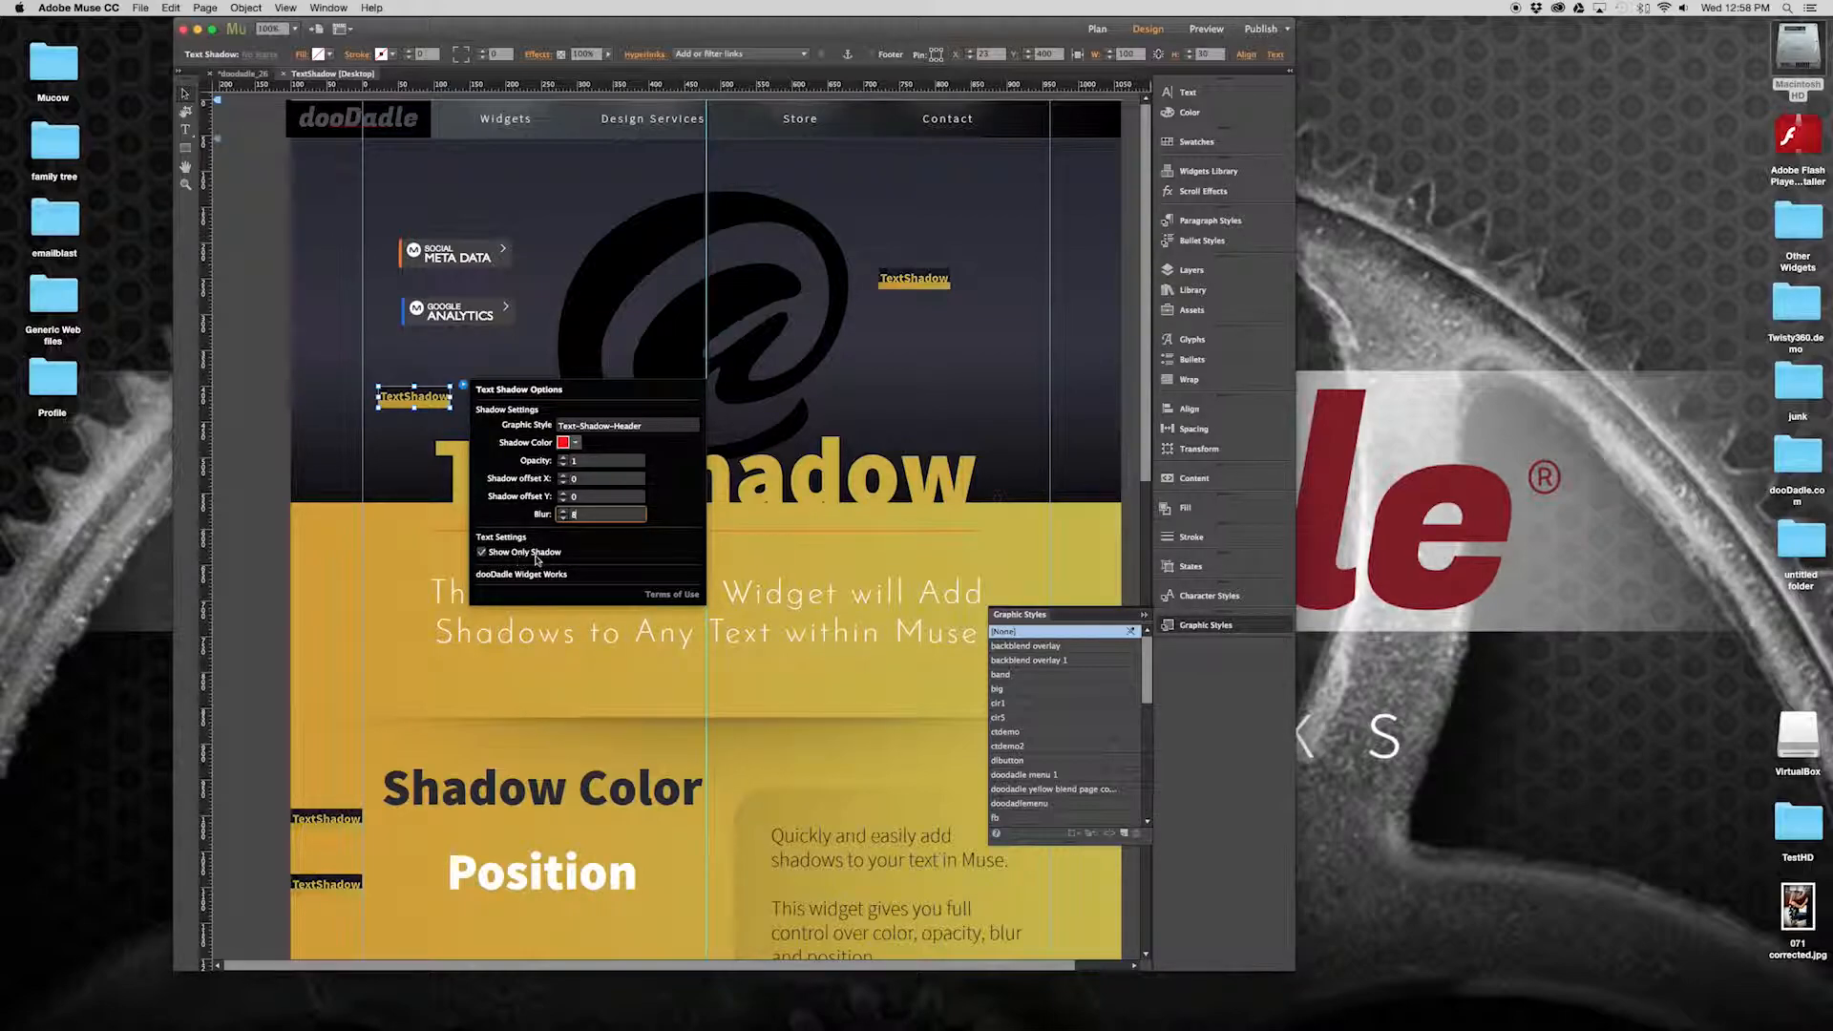
click(481, 552)
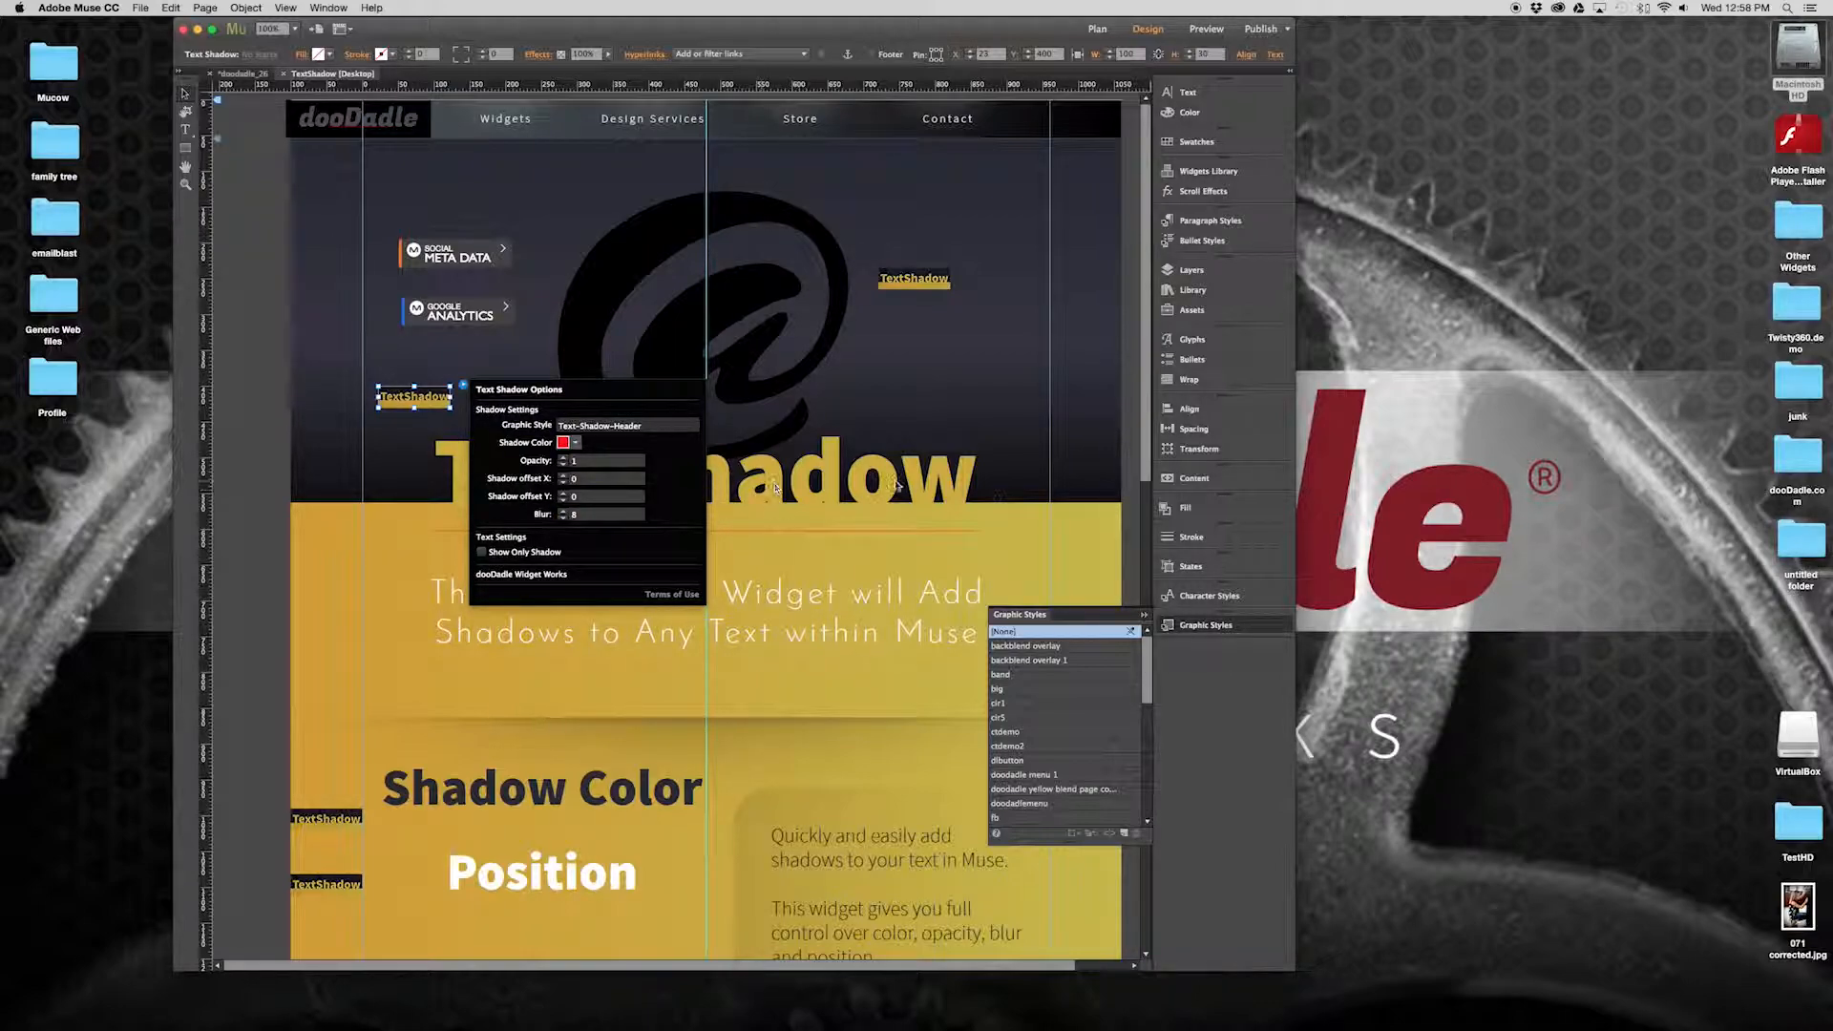
click(263, 505)
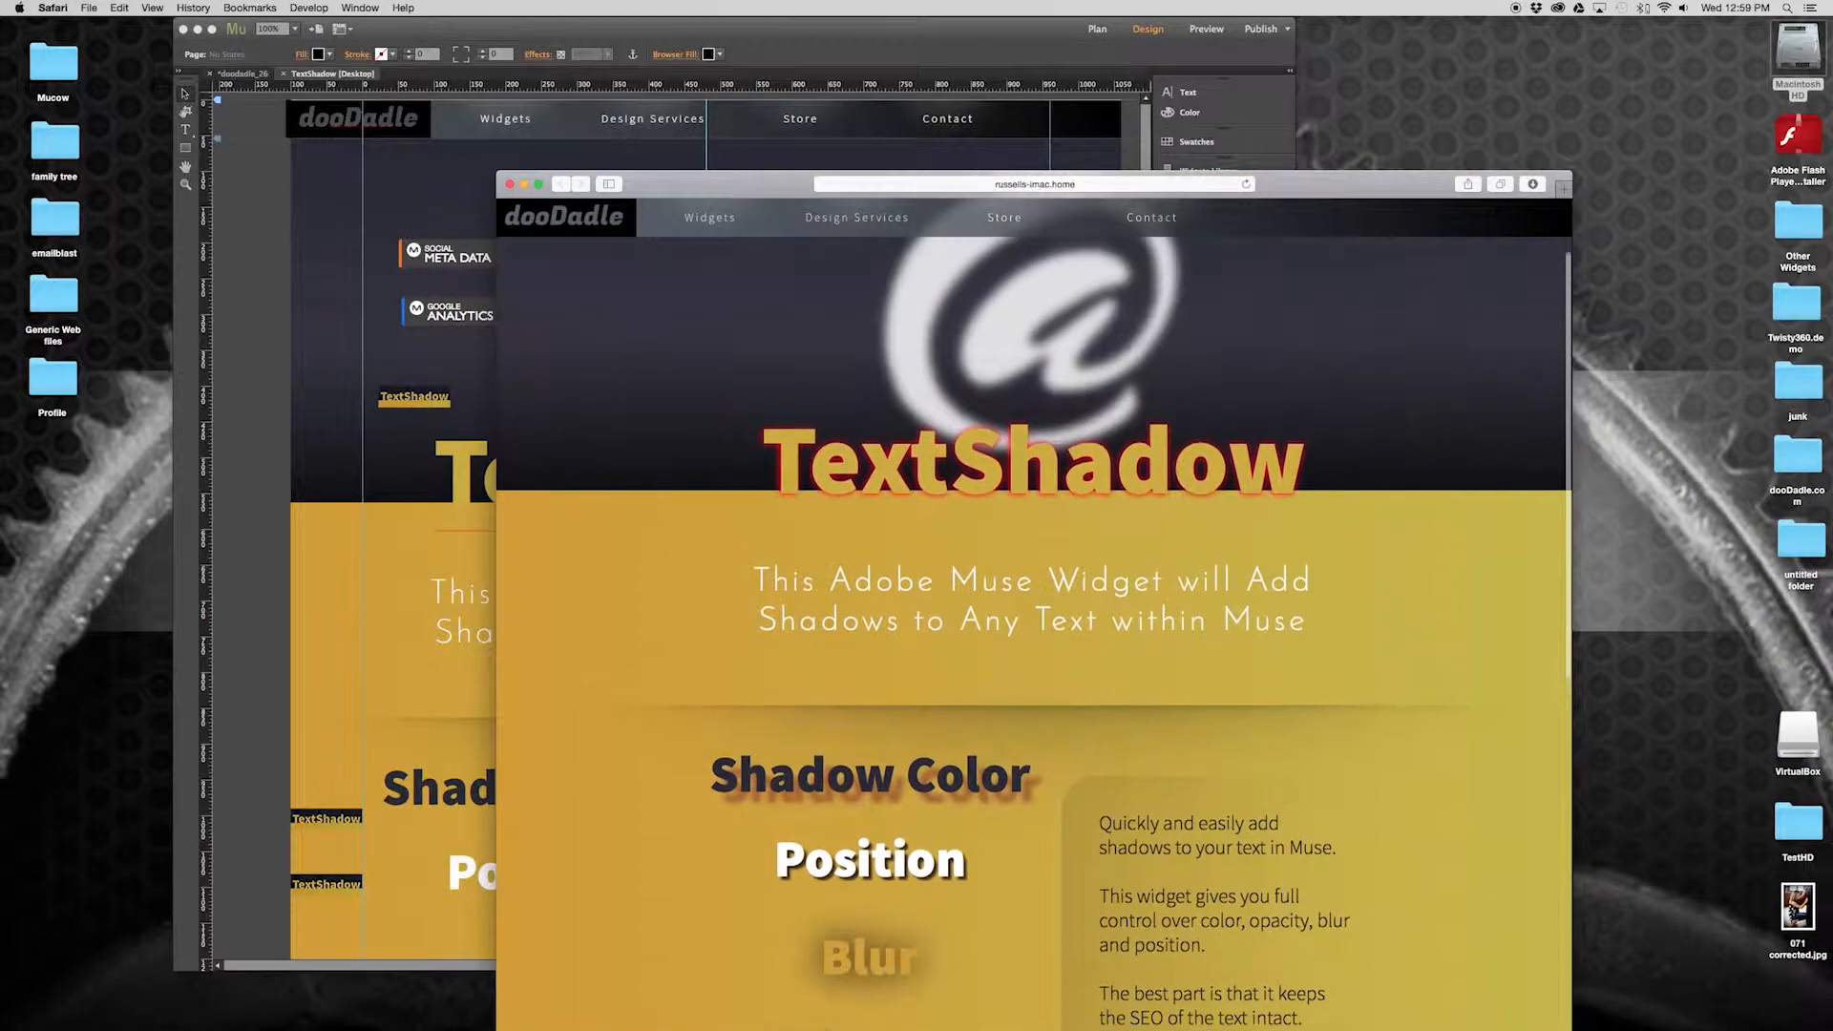
Scroll down the Safari preview to inspect the red-glowing headline and remaining shadowed headings
scroll(down, 3)
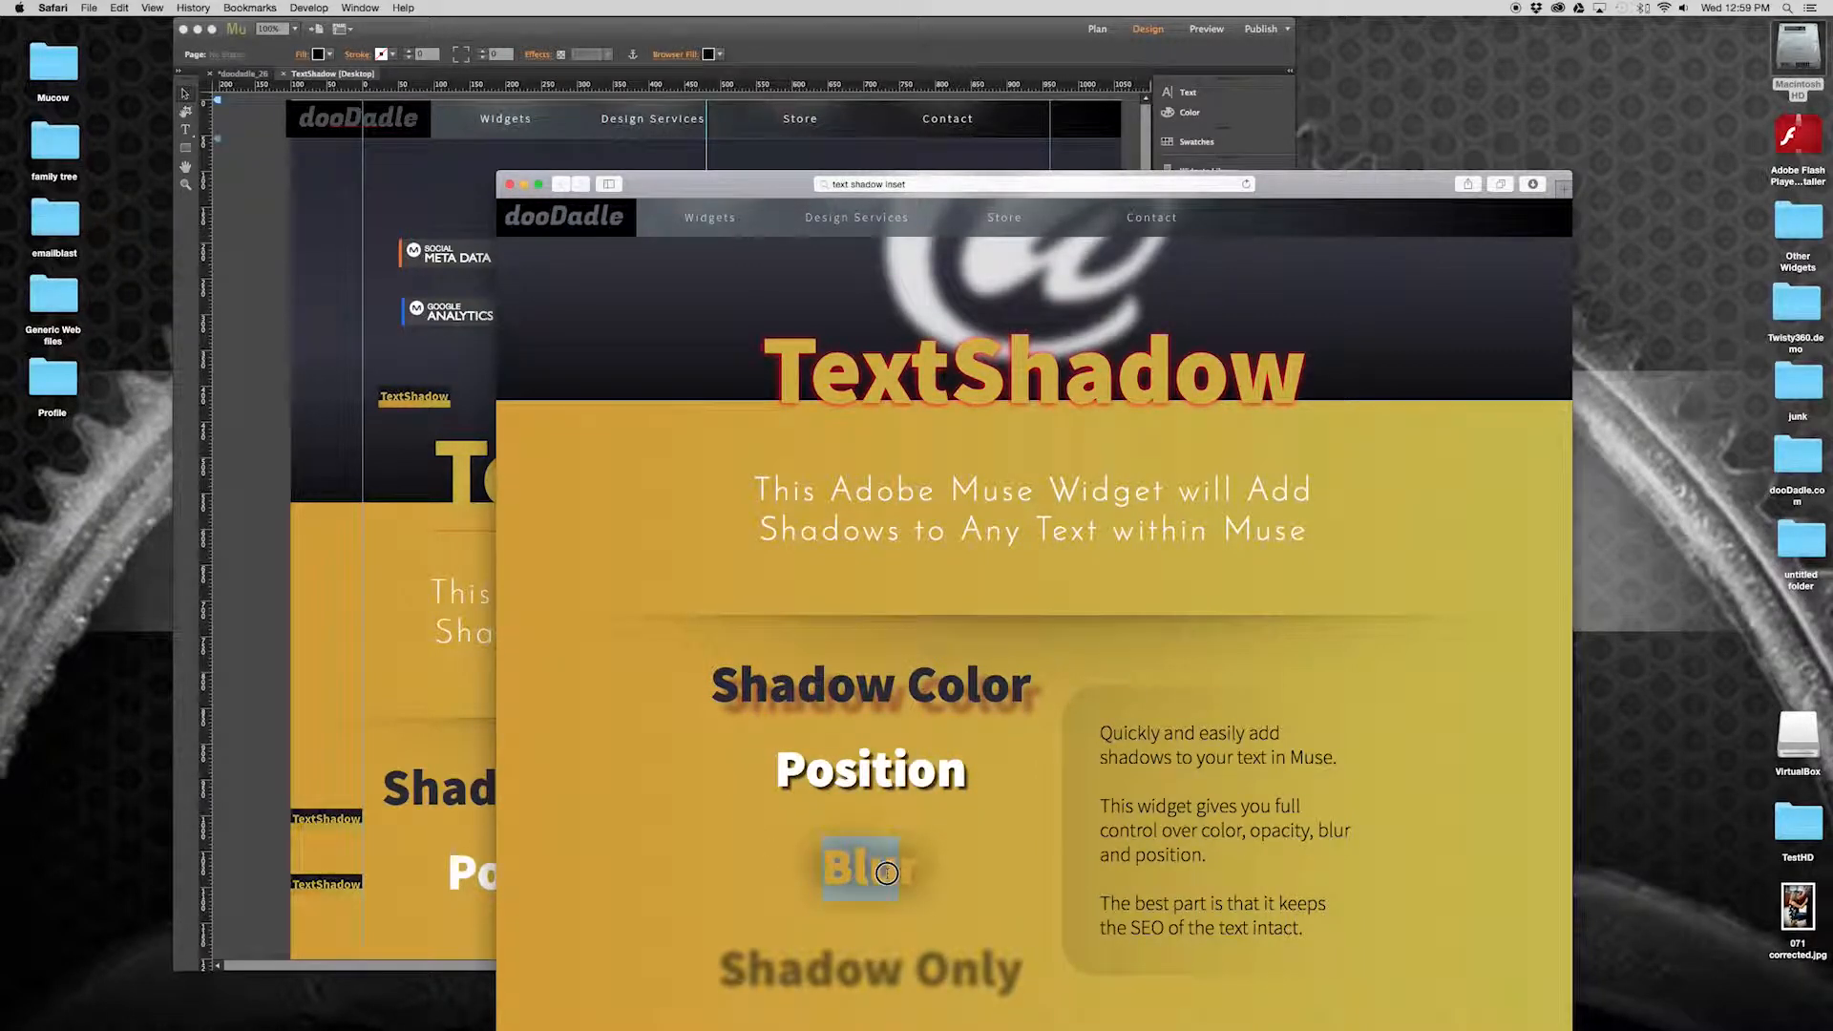
scroll(down, 3)
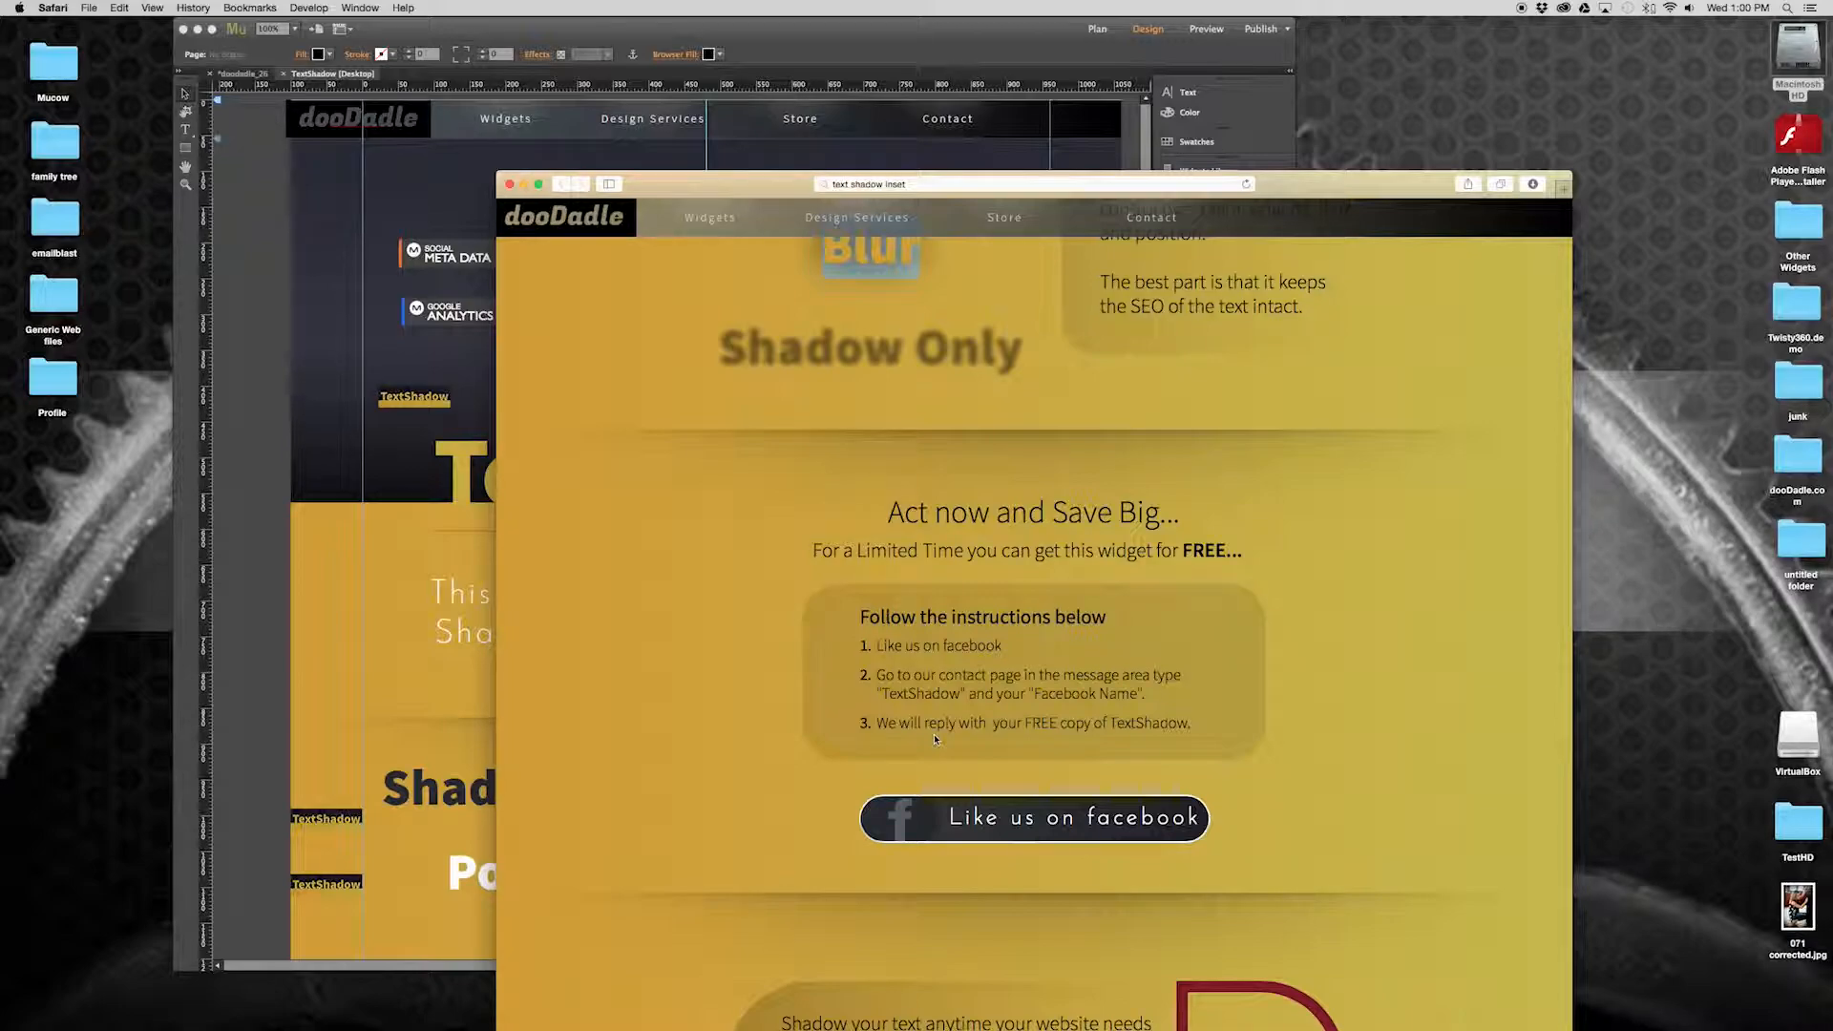
scroll(down, 3)
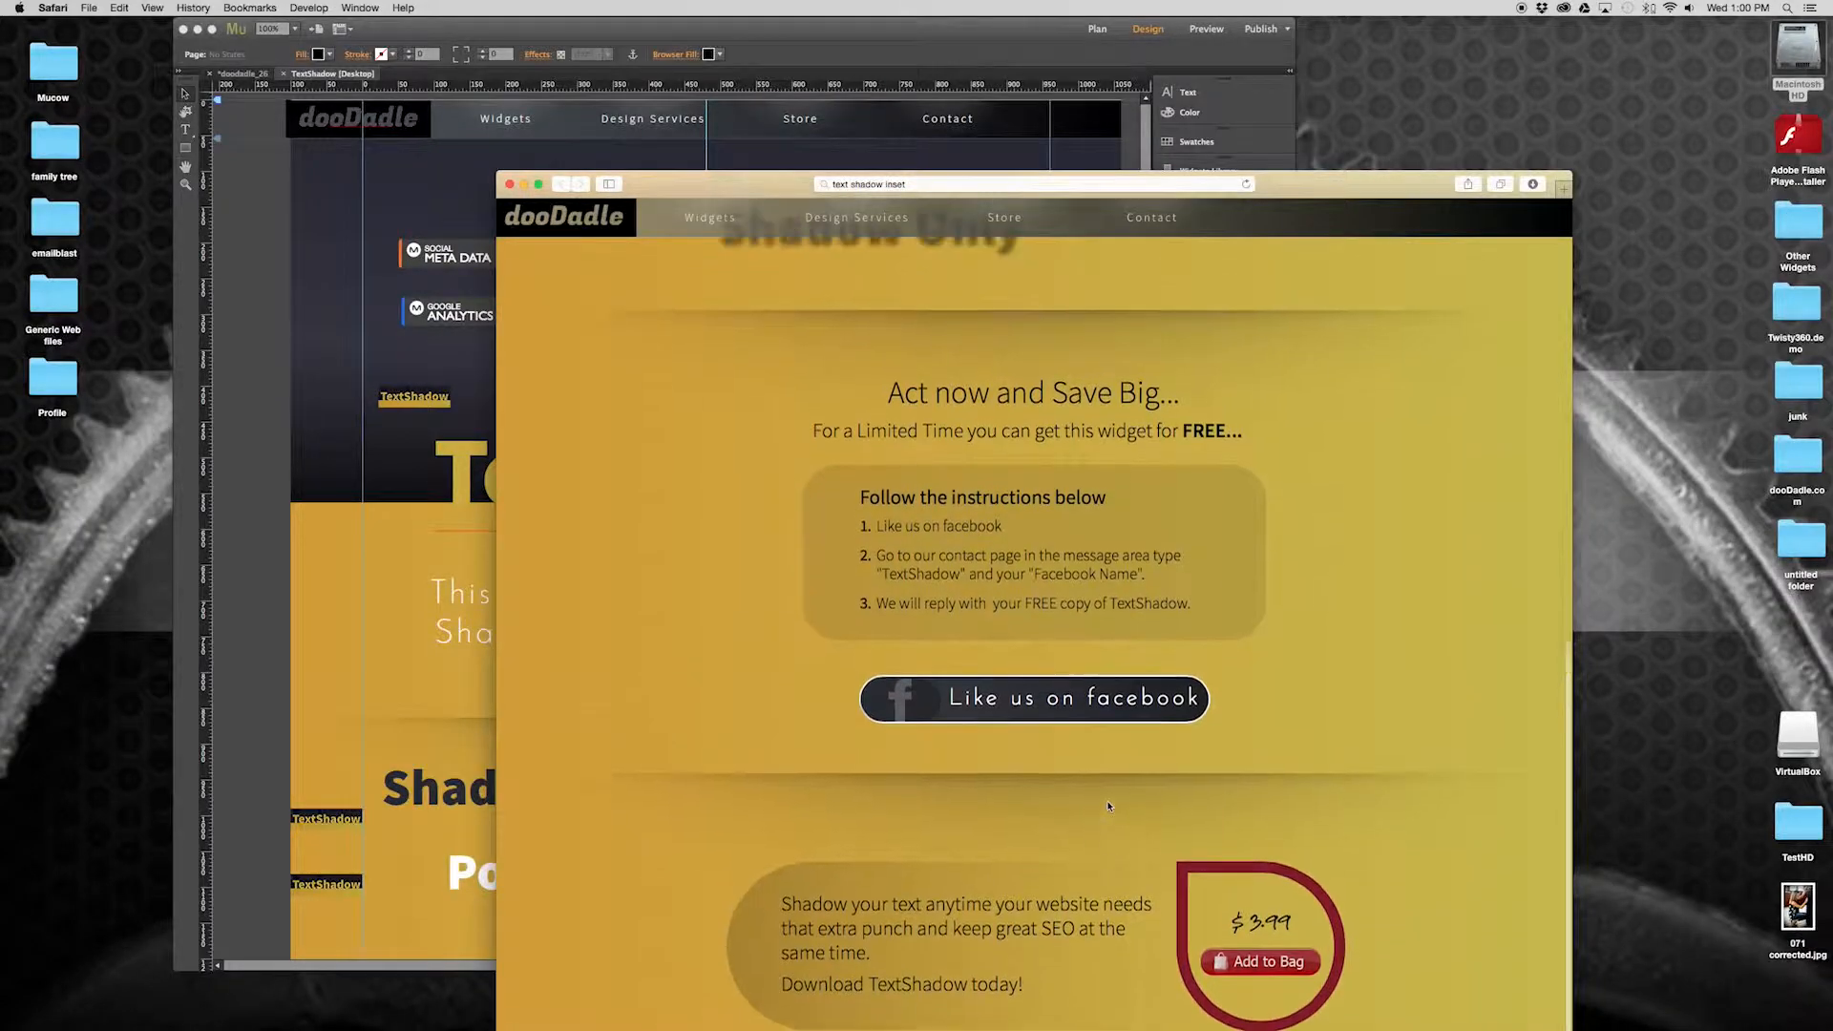
scroll(down, 3)
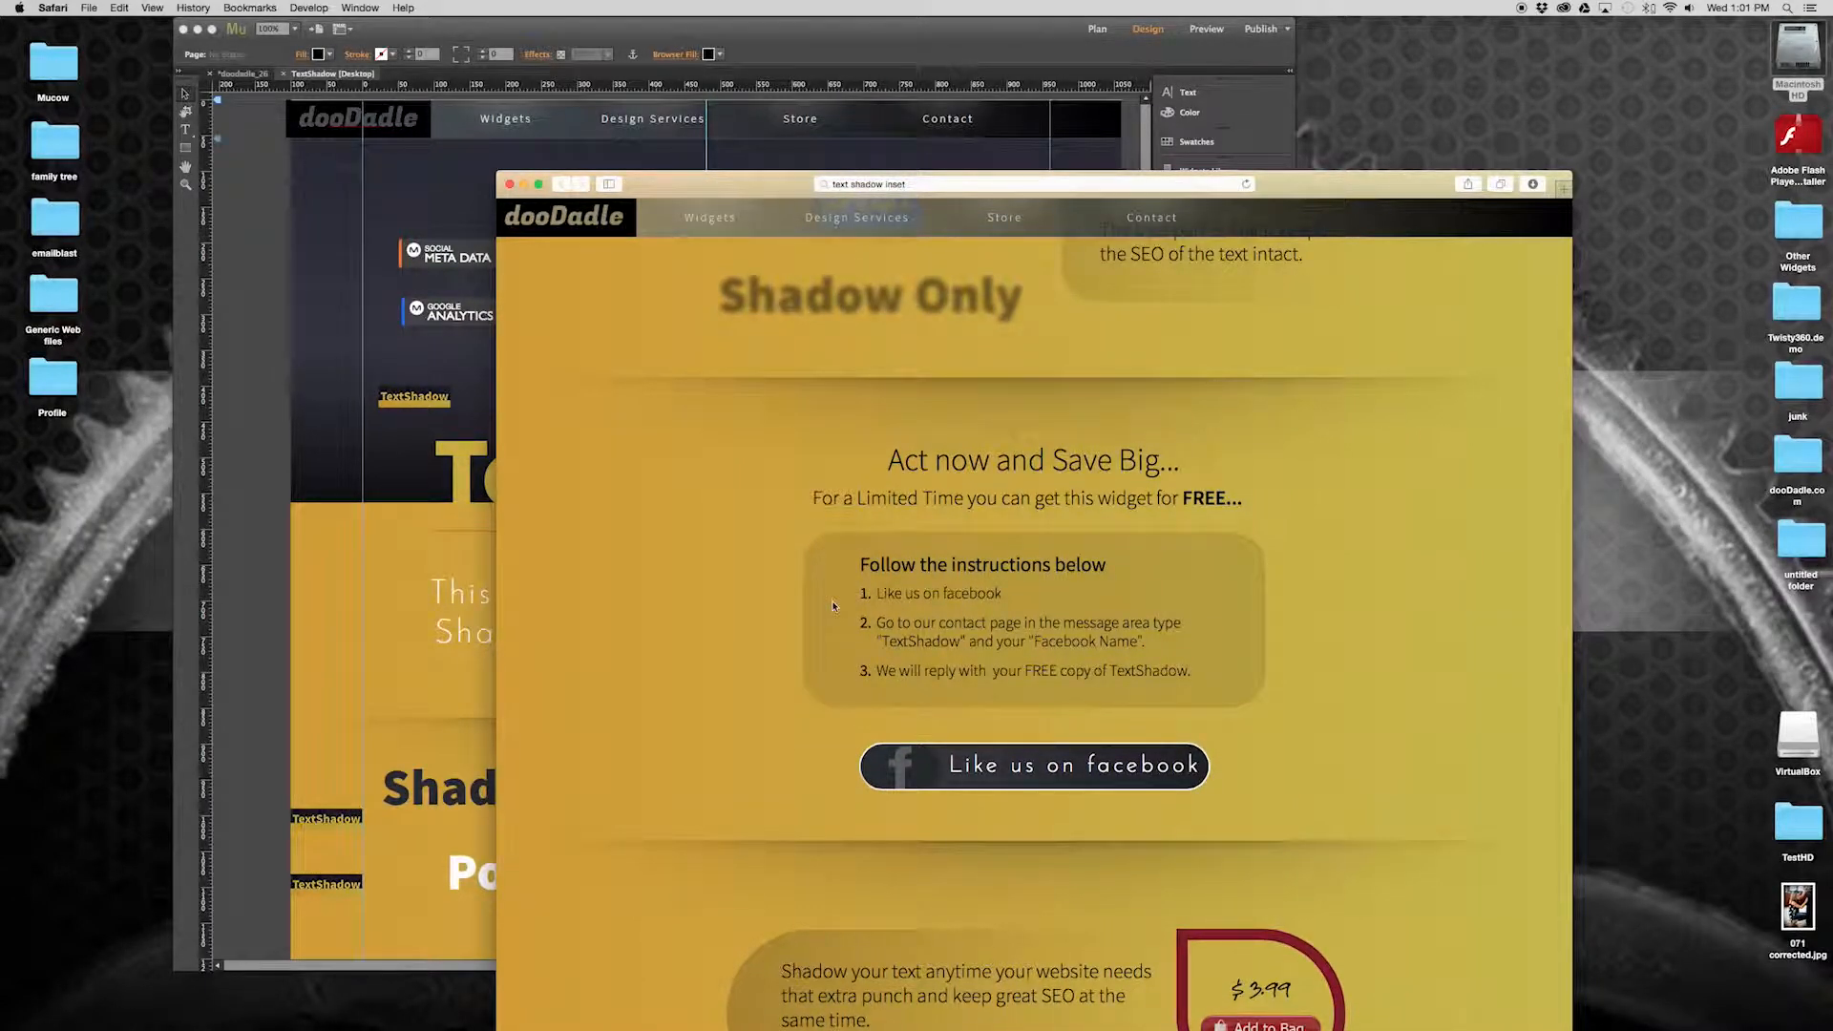